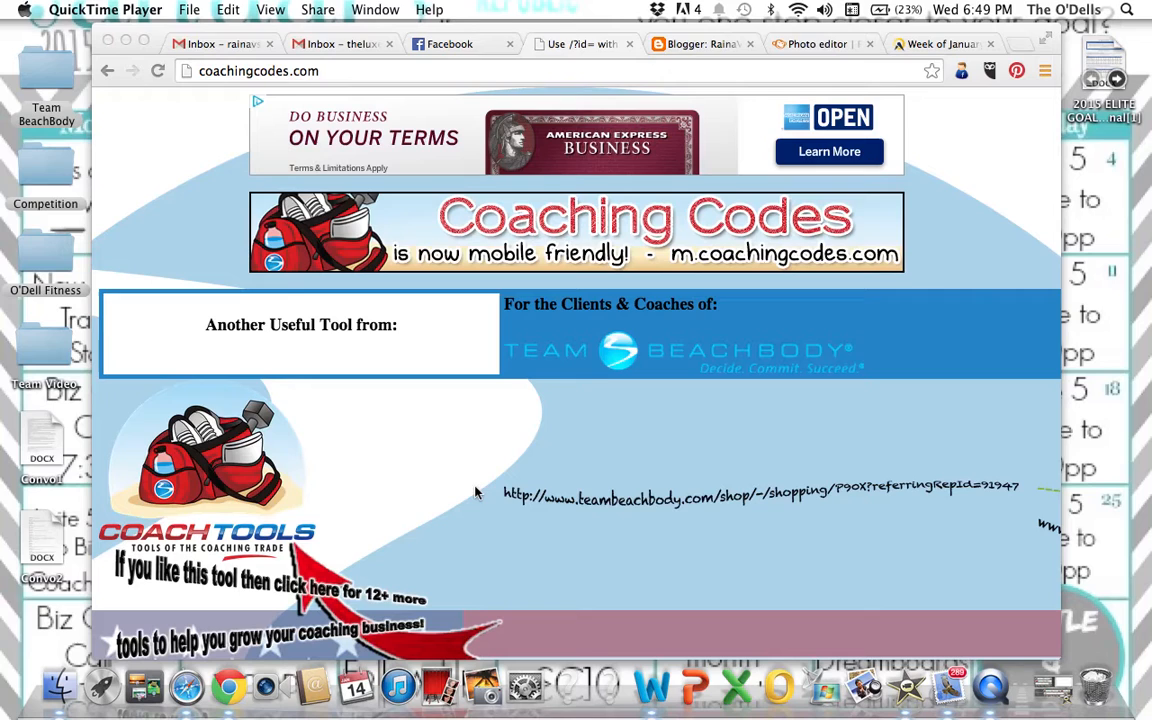
pyautogui.moveTo(248, 144)
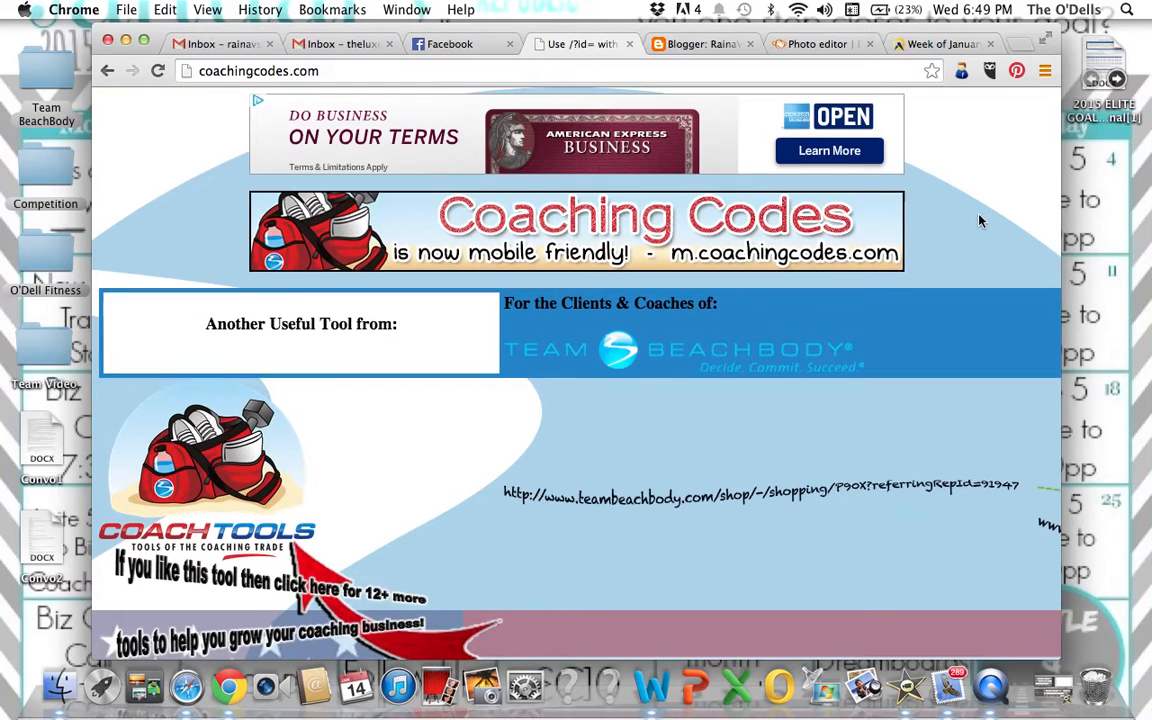
# Step: Scroll down past the coach photos and team logos to the Coach # form showing 3239
pyautogui.scroll(-3)
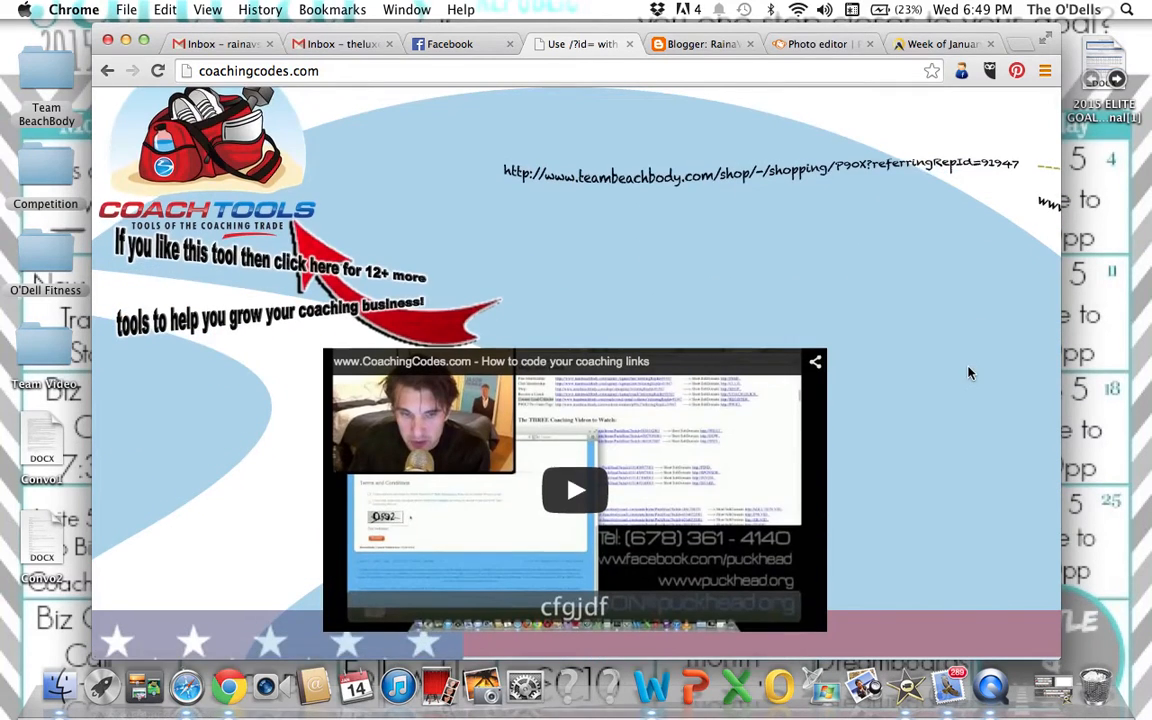
pyautogui.scroll(-3)
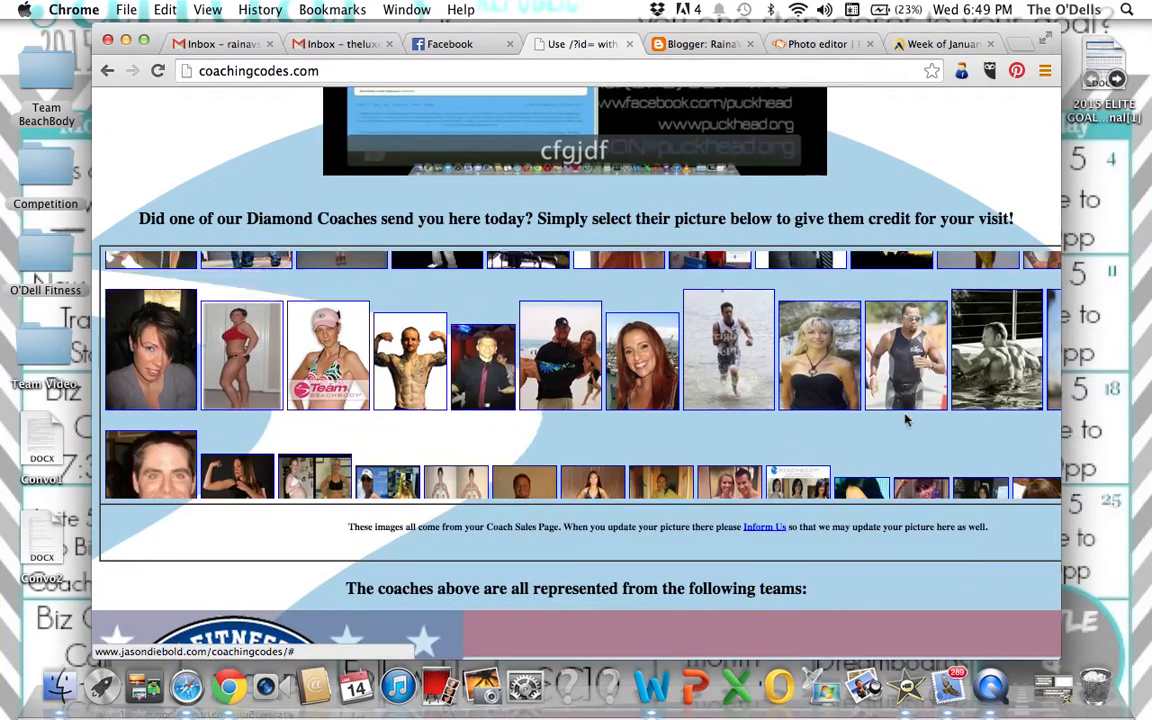
pyautogui.scroll(-3)
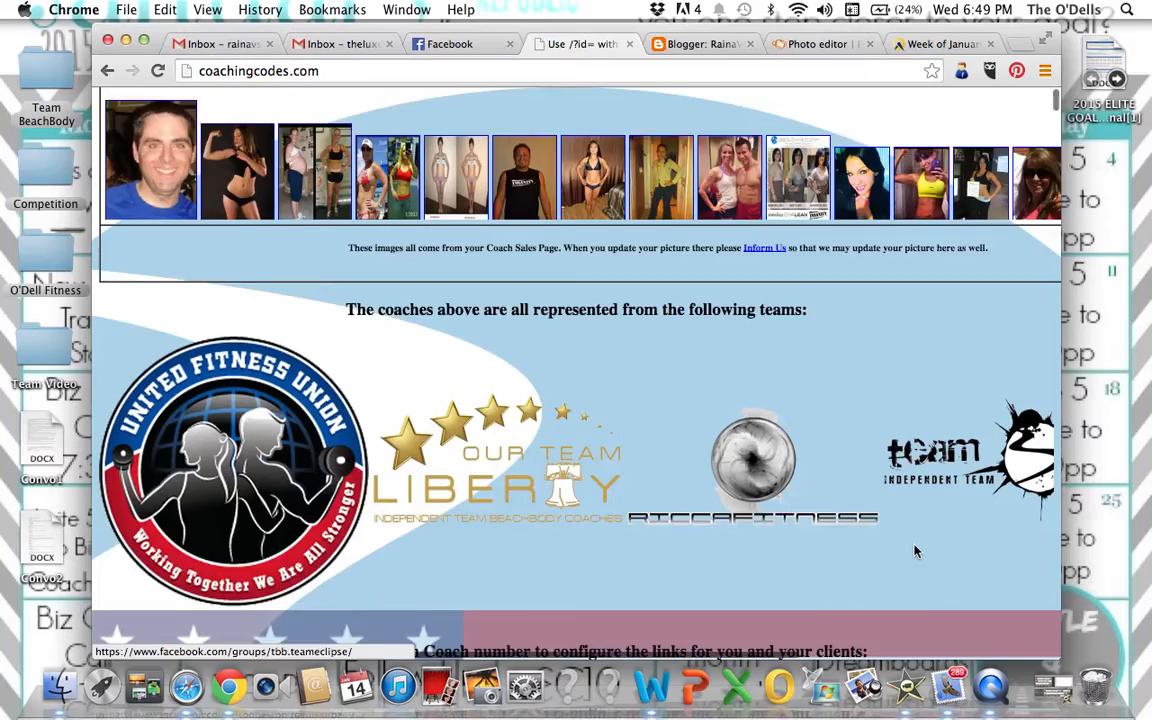
pyautogui.scroll(-3)
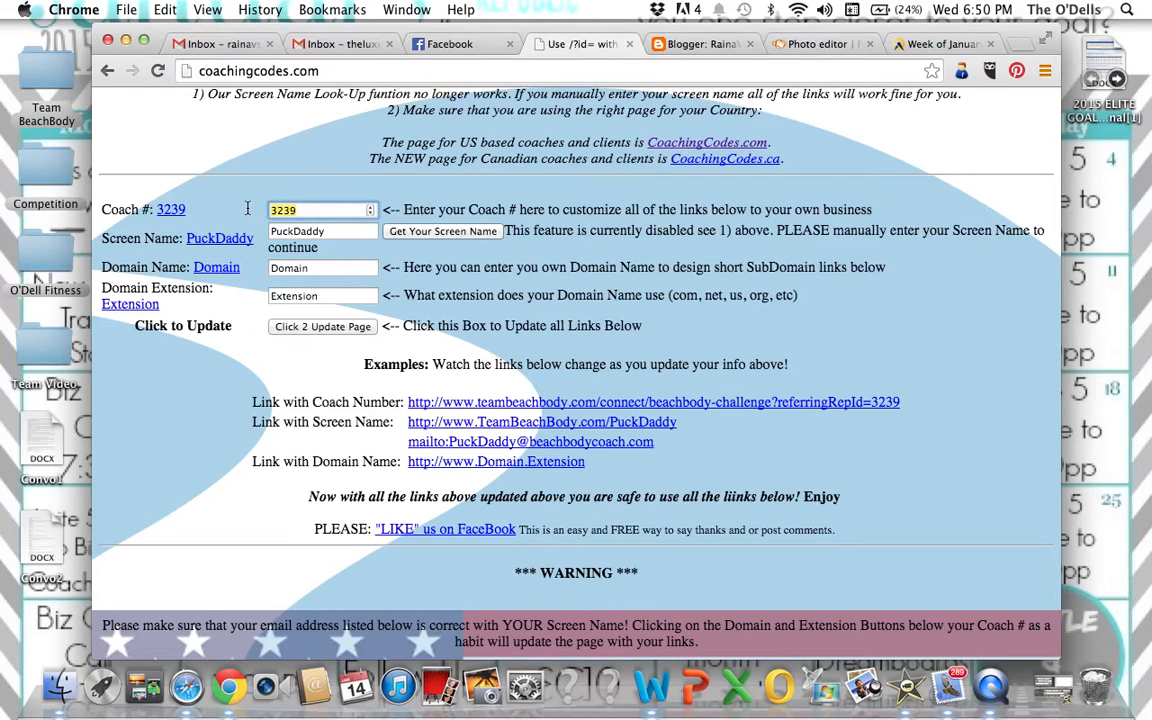
pyautogui.write('237315')
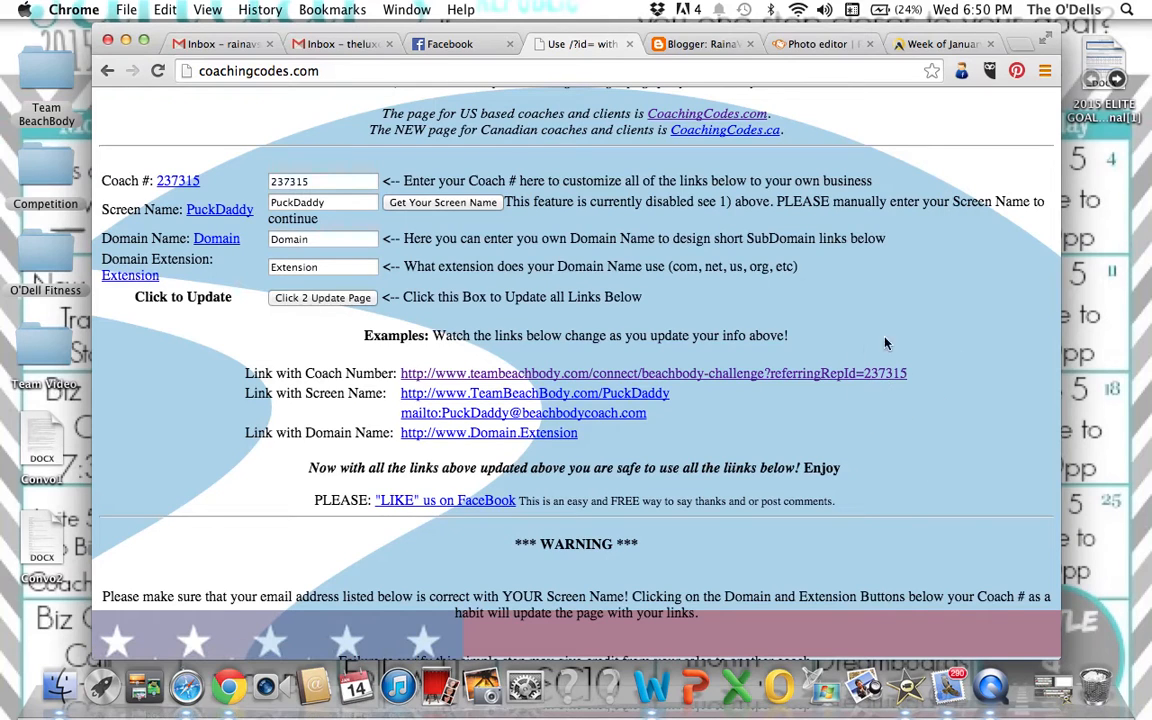
# Step: Scroll down past the warning notes to the *** Links by Section *** index
pyautogui.scroll(-3)
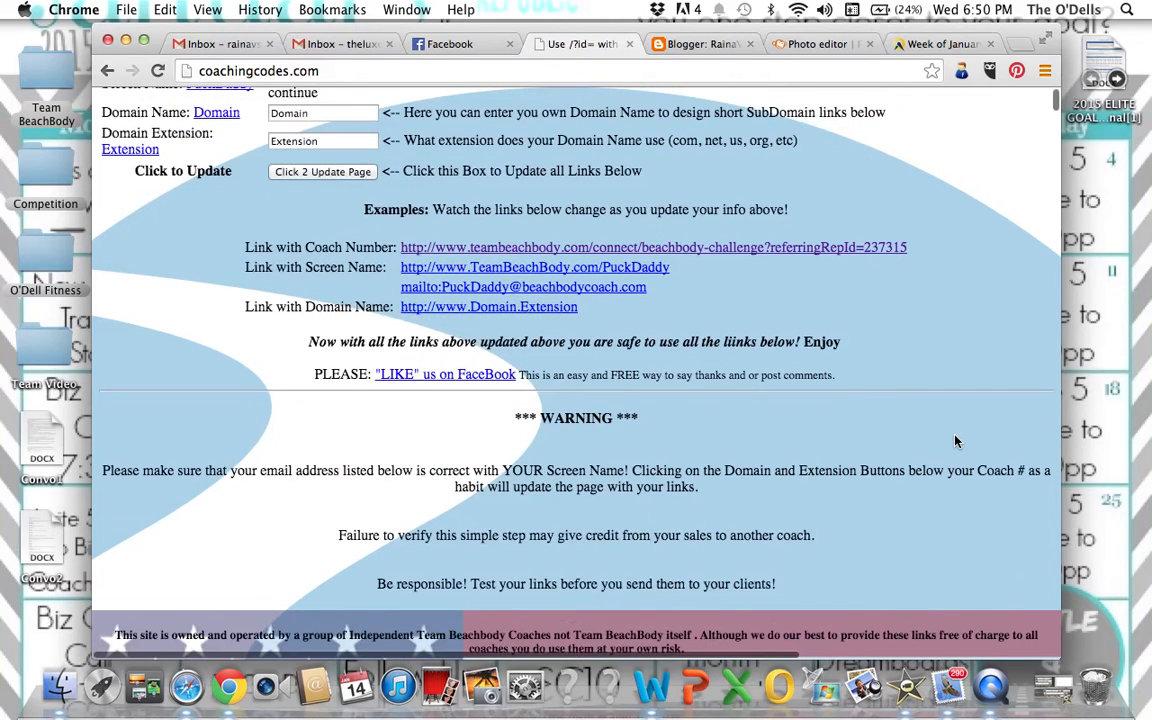
pyautogui.scroll(-3)
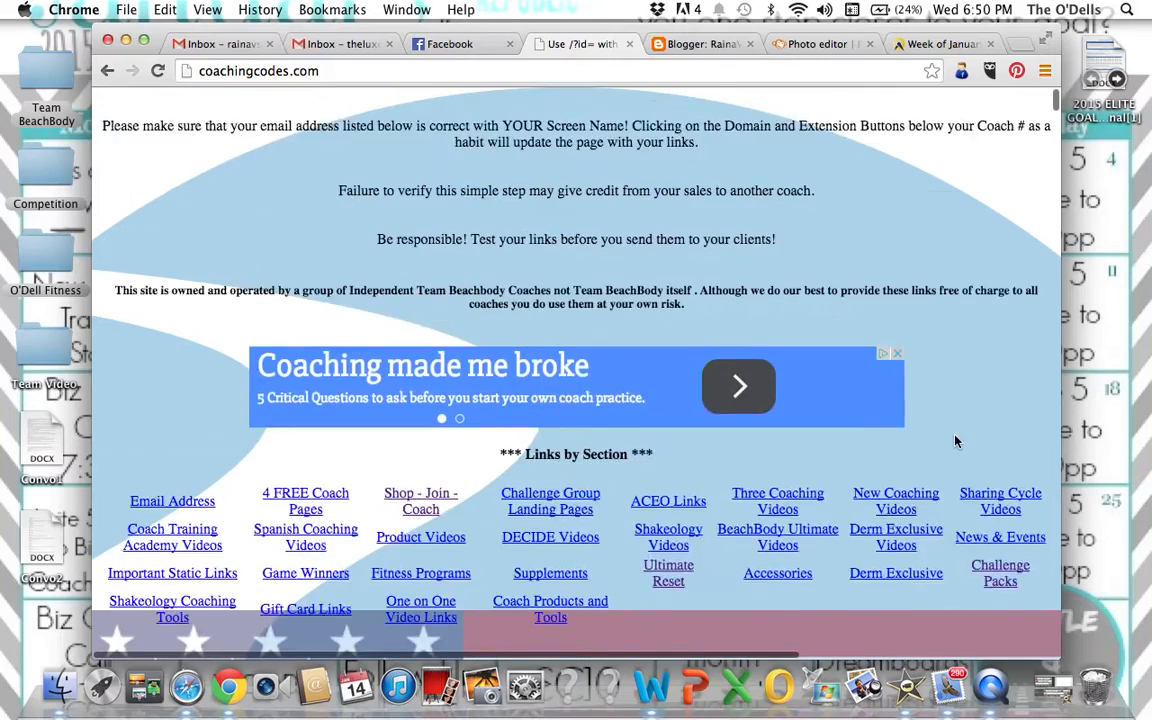
pyautogui.scroll(-3)
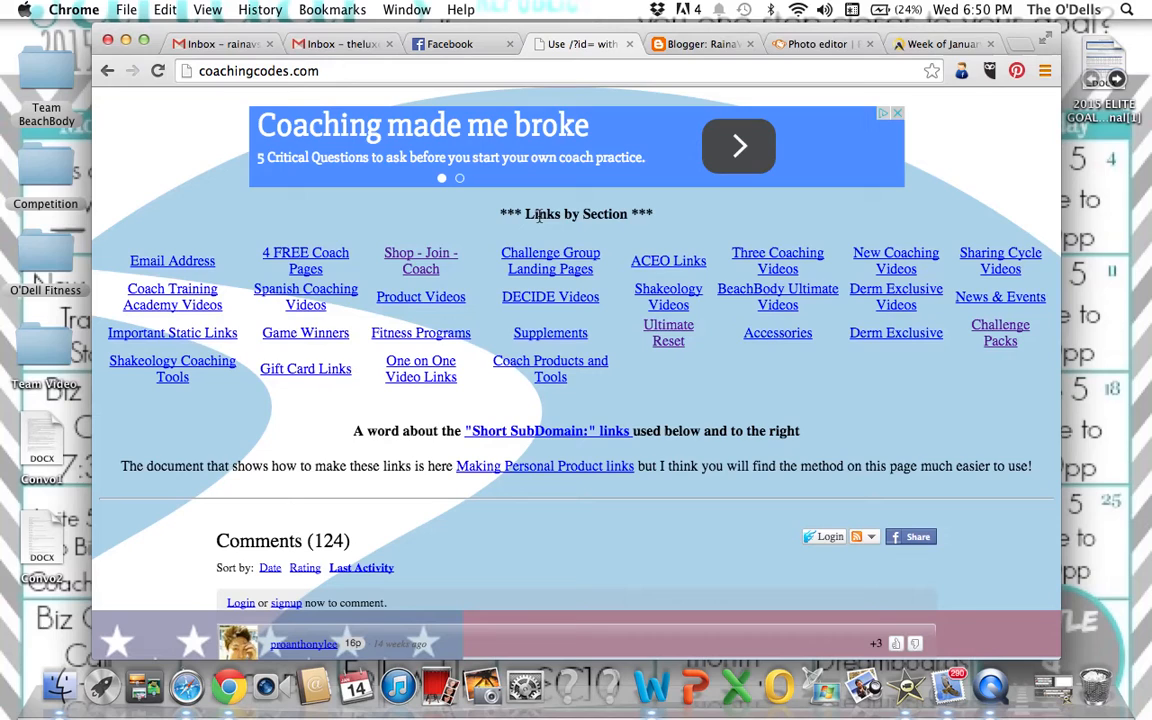
pyautogui.moveTo(726, 224)
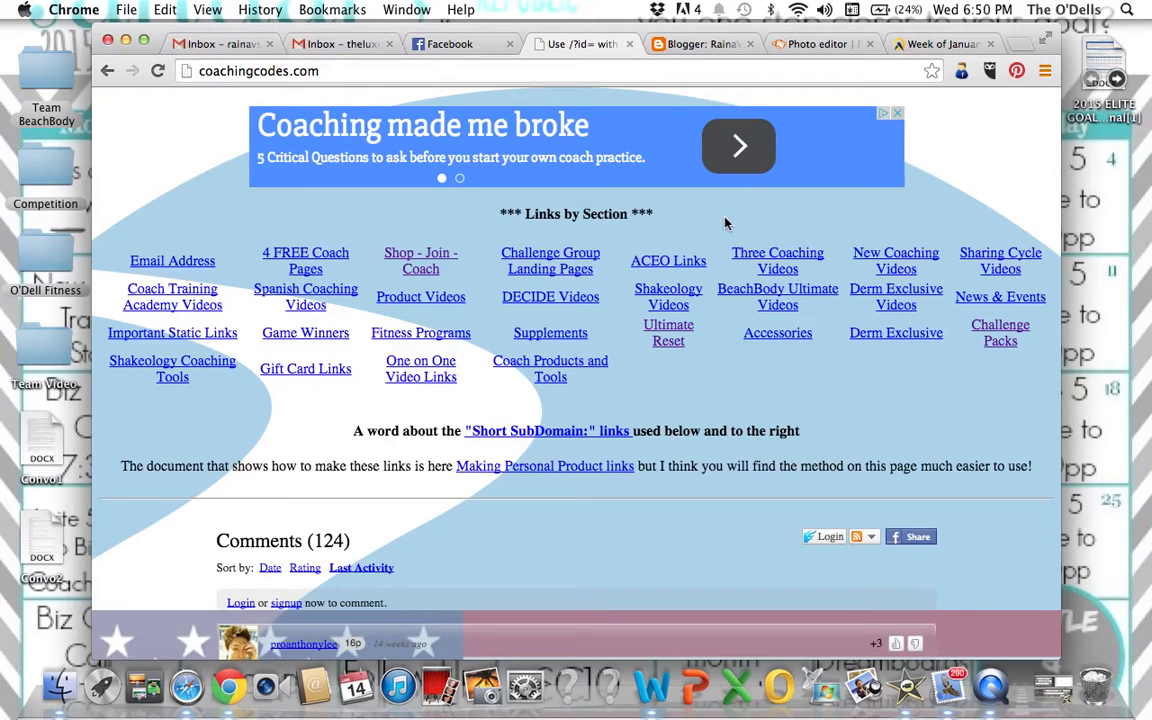
pyautogui.moveTo(932, 352)
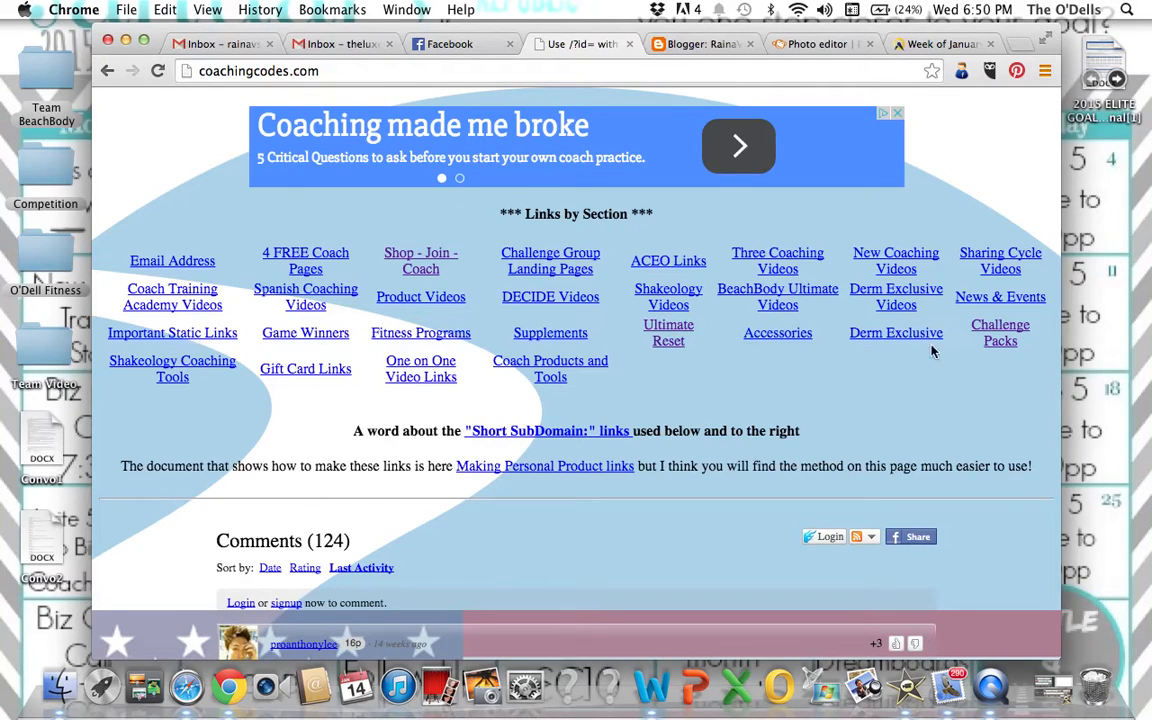
pyautogui.moveTo(420, 296)
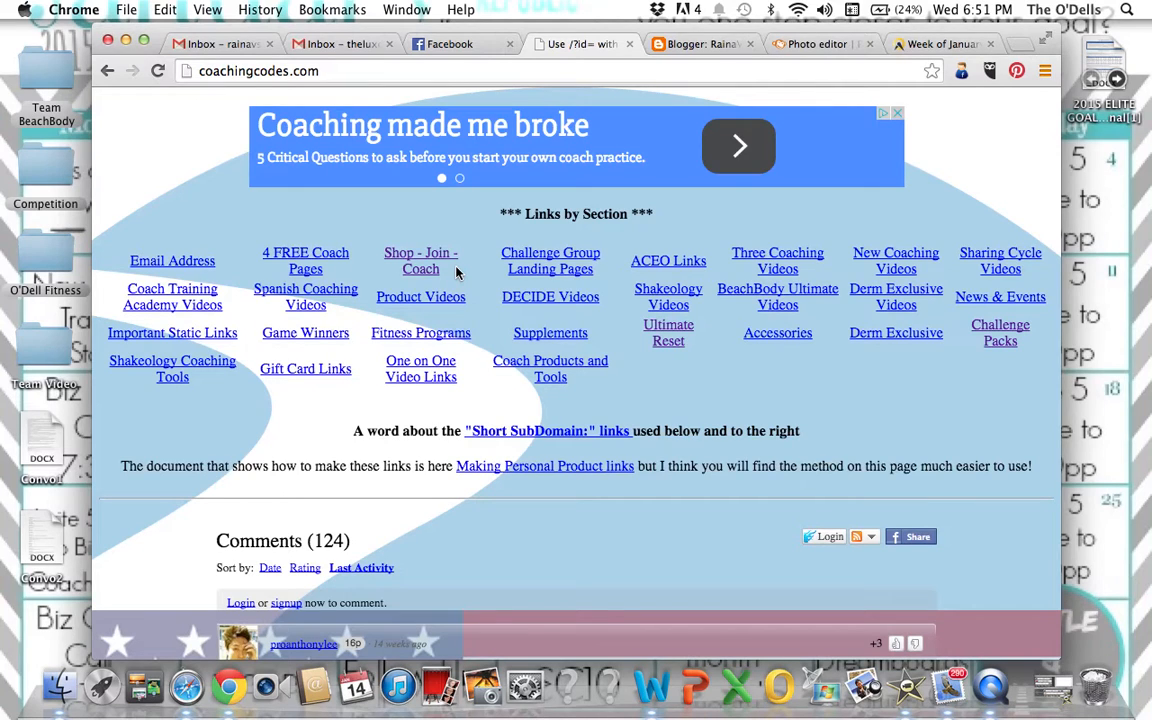
pyautogui.moveTo(420, 260)
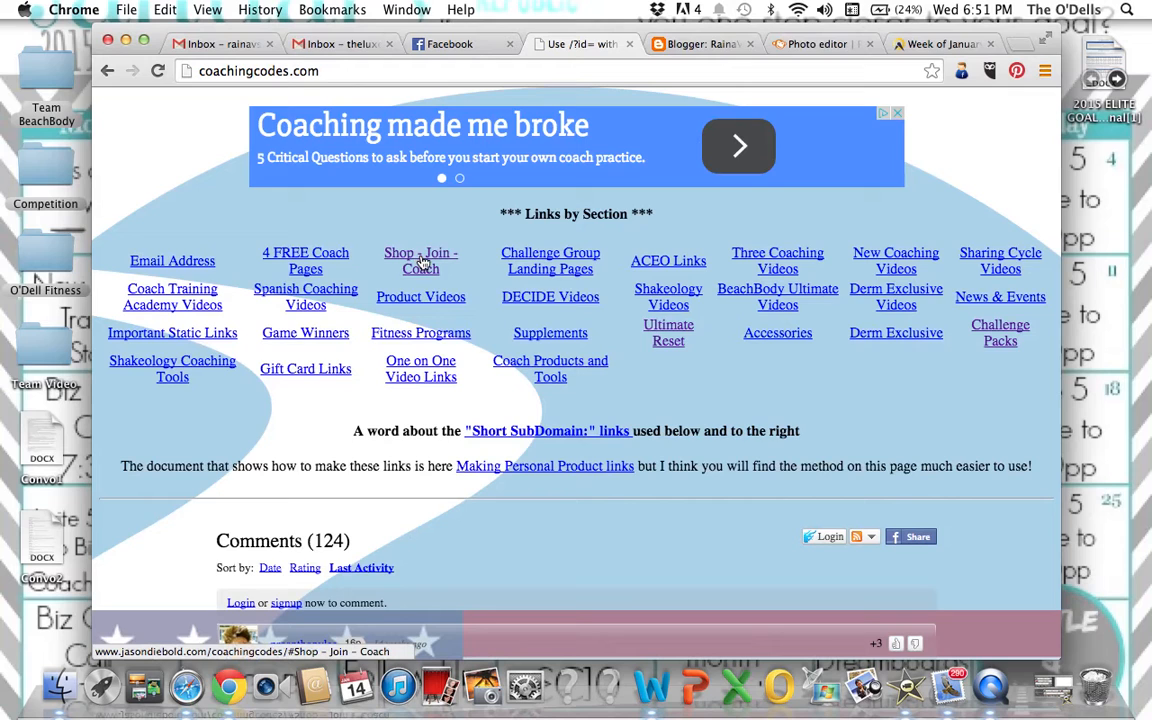
# Step: Jump to the Shop - Join - Coach links and view the Free Membership URL with 237315
pyautogui.click(420, 260)
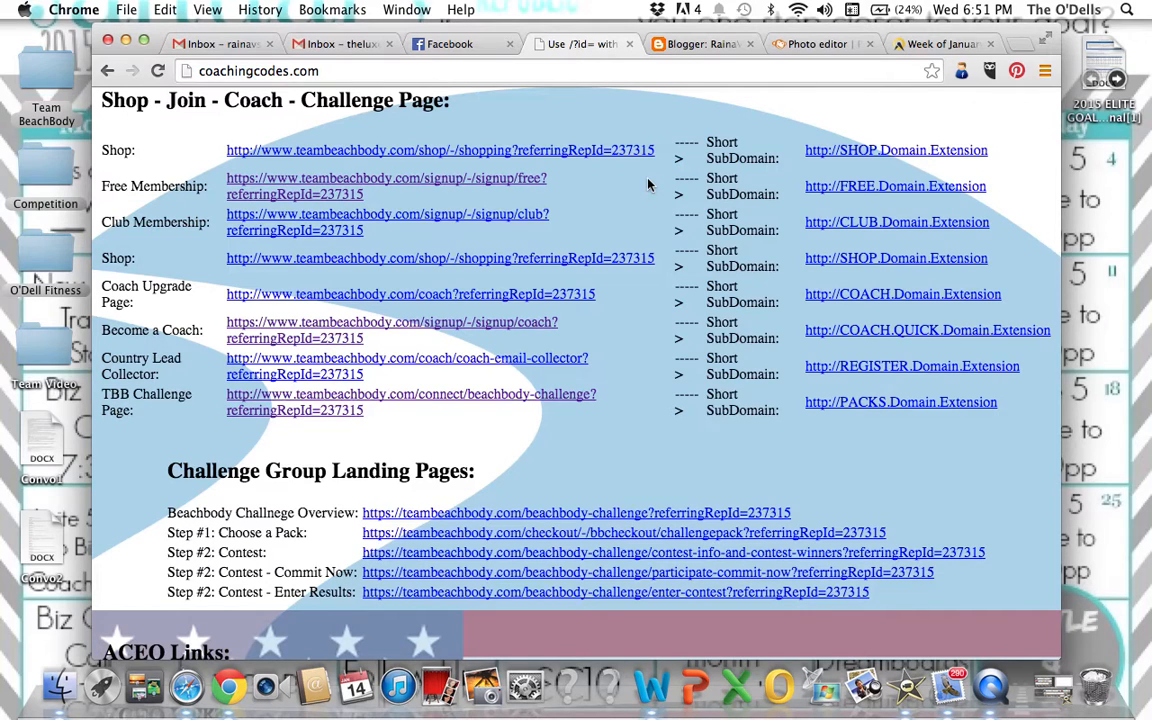
pyautogui.moveTo(640, 180)
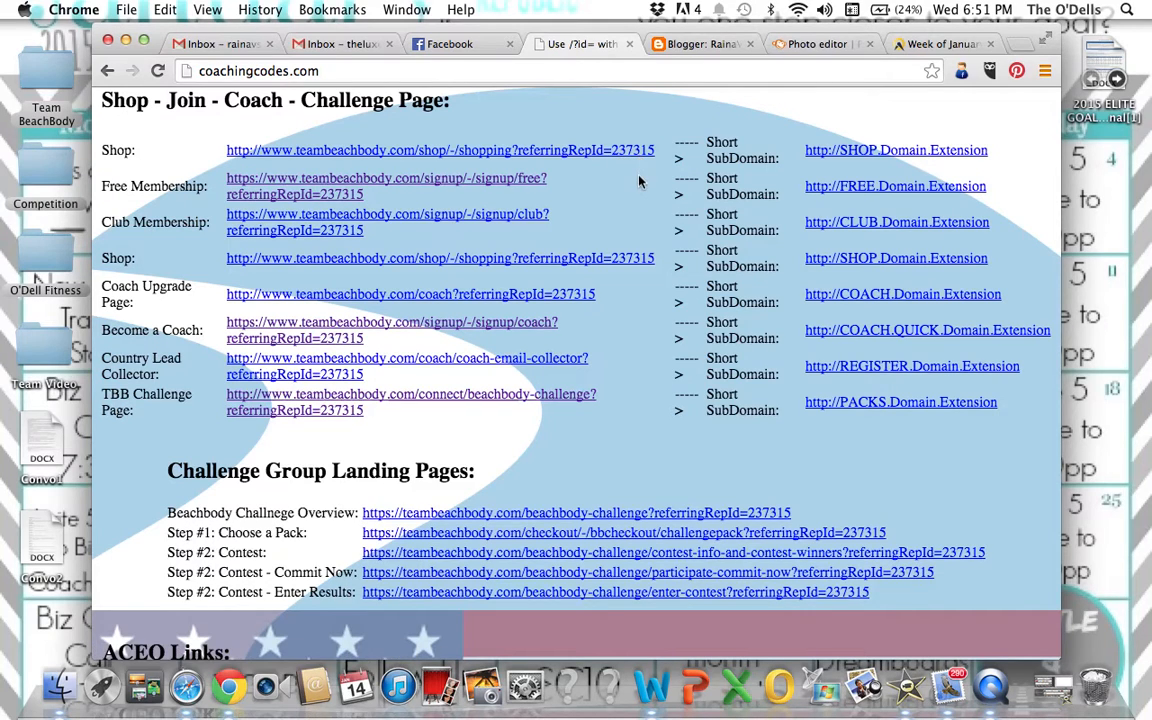
pyautogui.moveTo(630, 200)
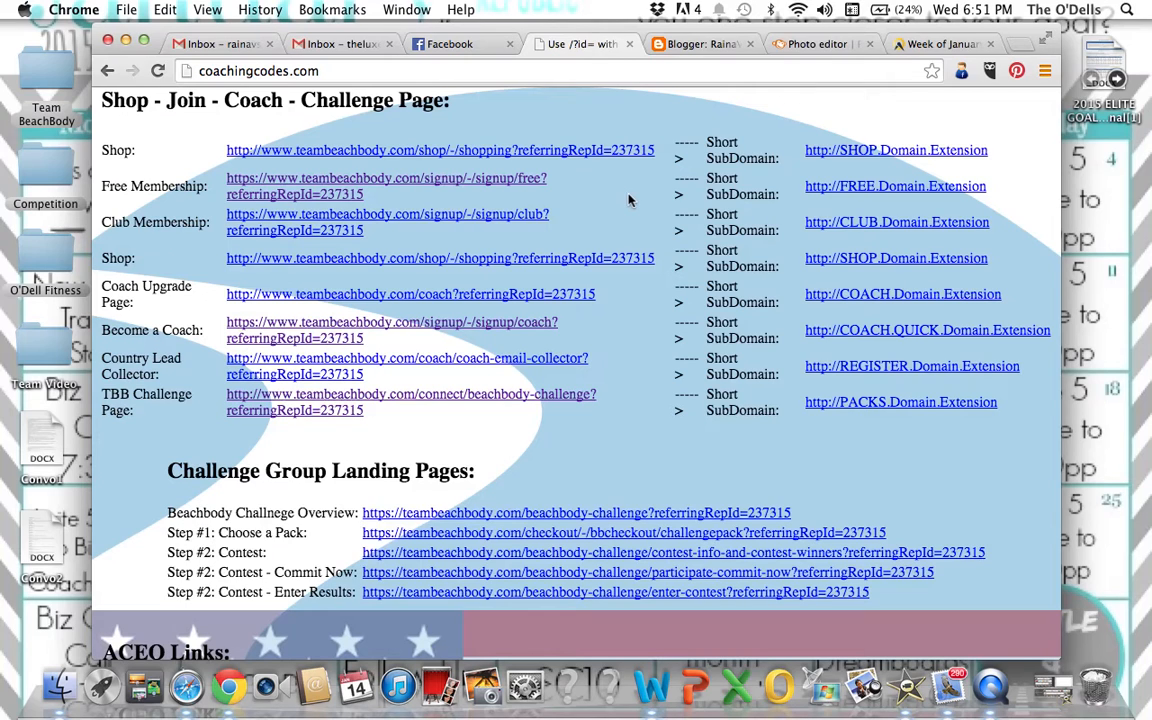
pyautogui.moveTo(604, 368)
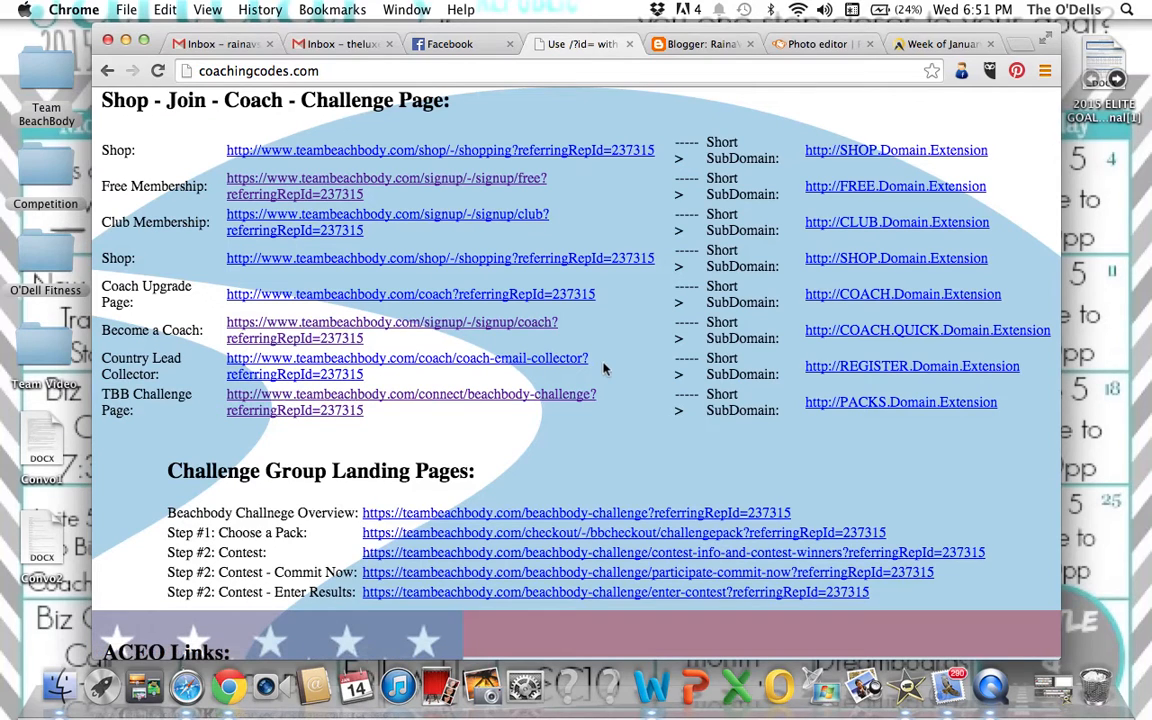
pyautogui.moveTo(170, 166)
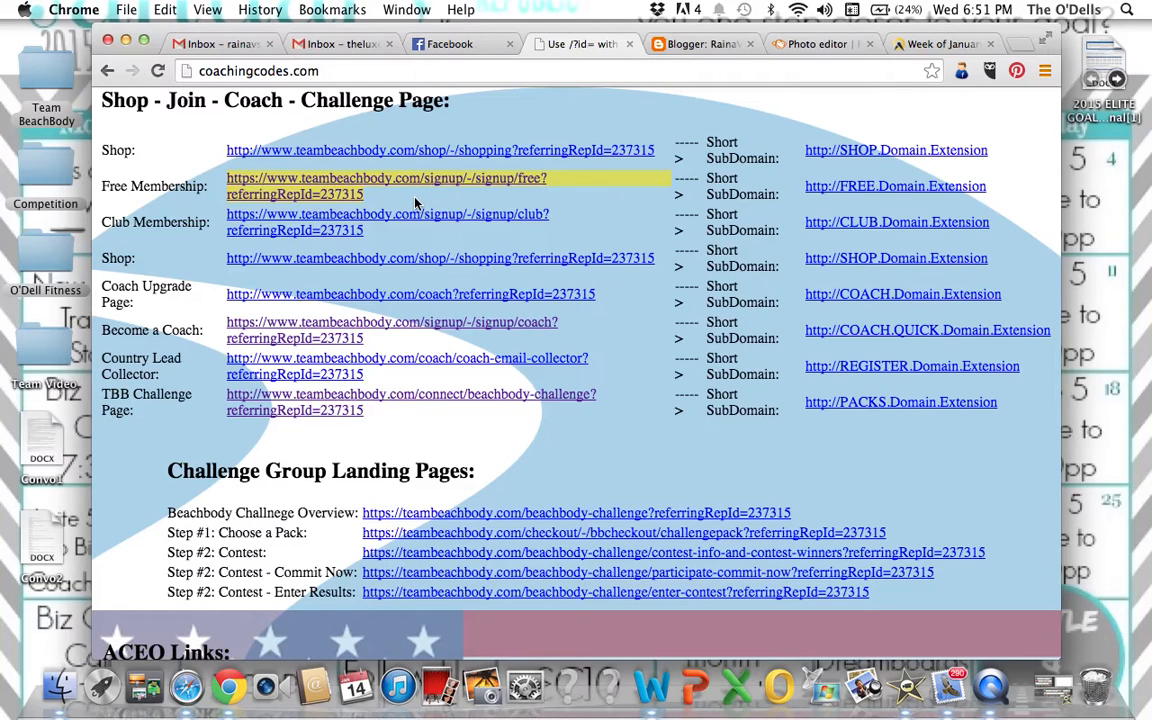
pyautogui.moveTo(352, 240)
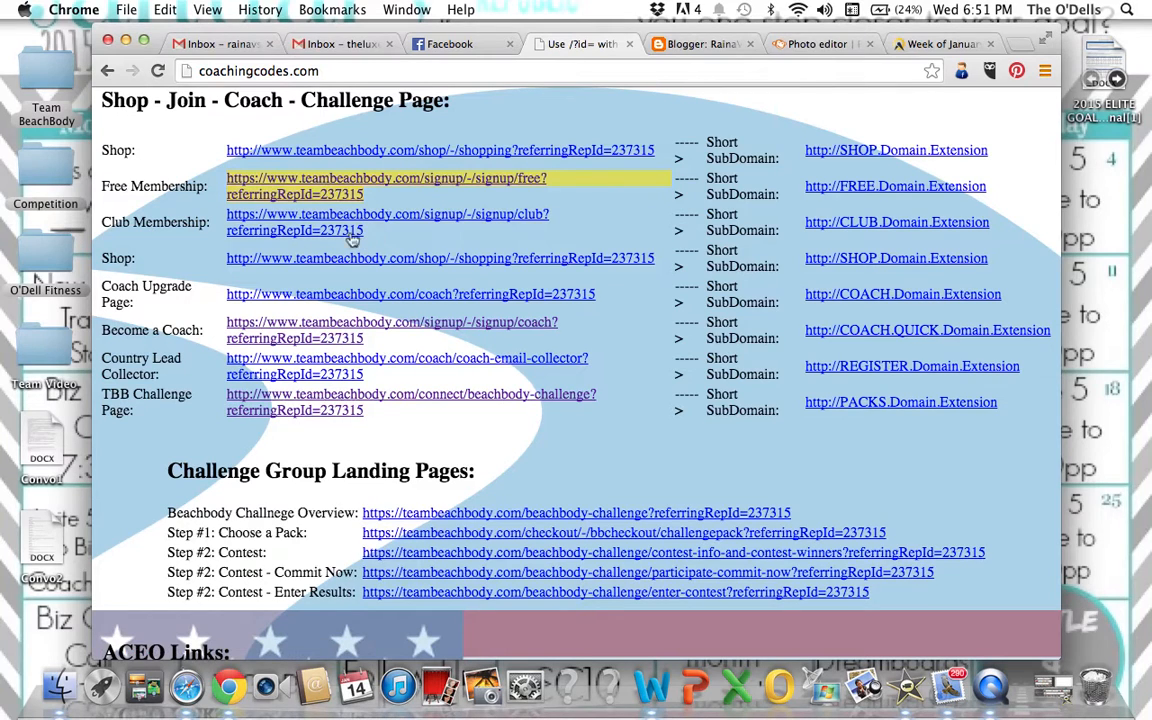
pyautogui.moveTo(336, 270)
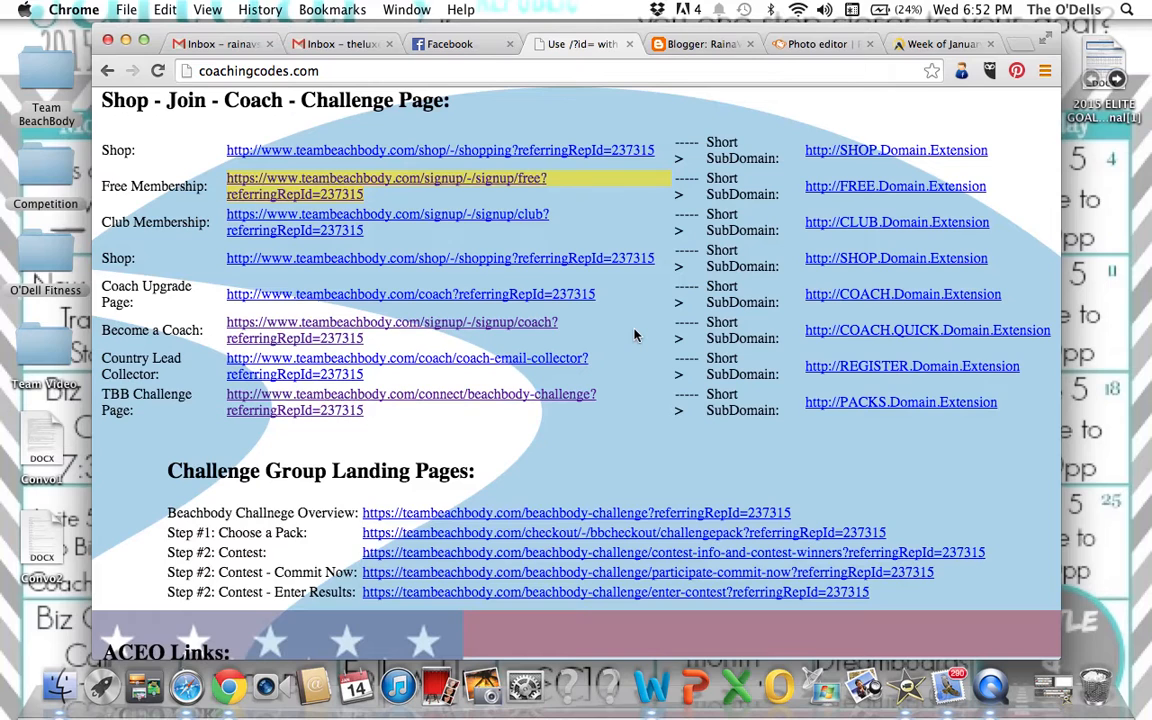
pyautogui.scroll(-3)
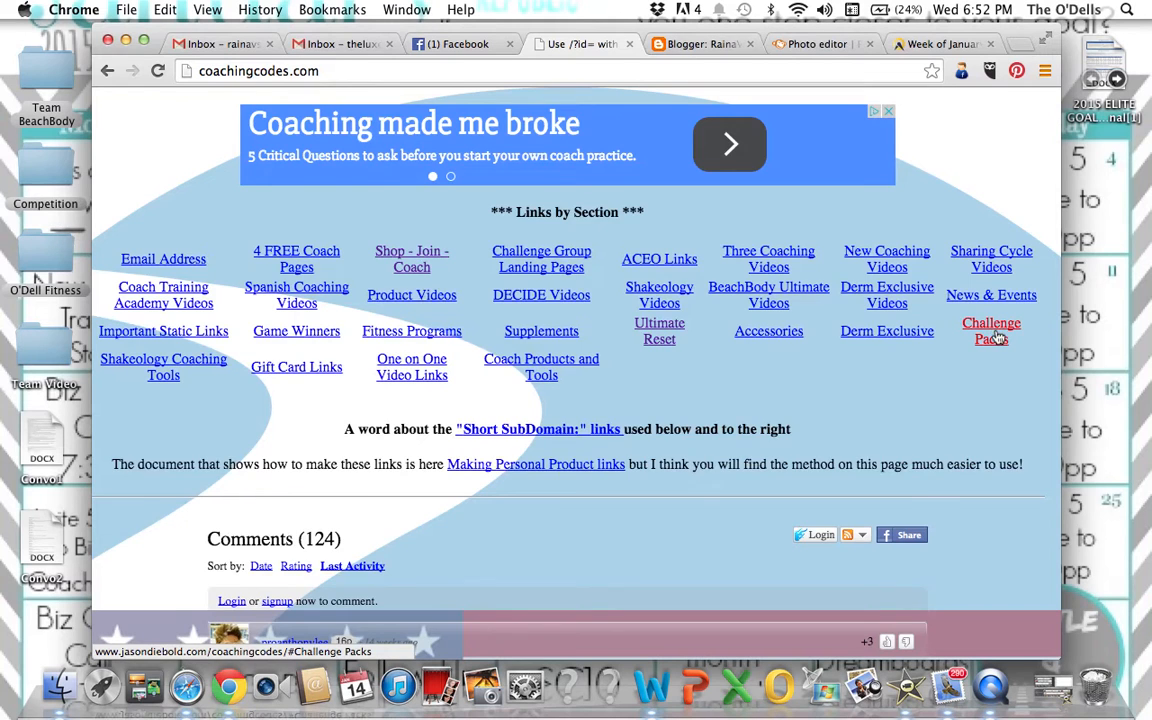
pyautogui.click(992, 332)
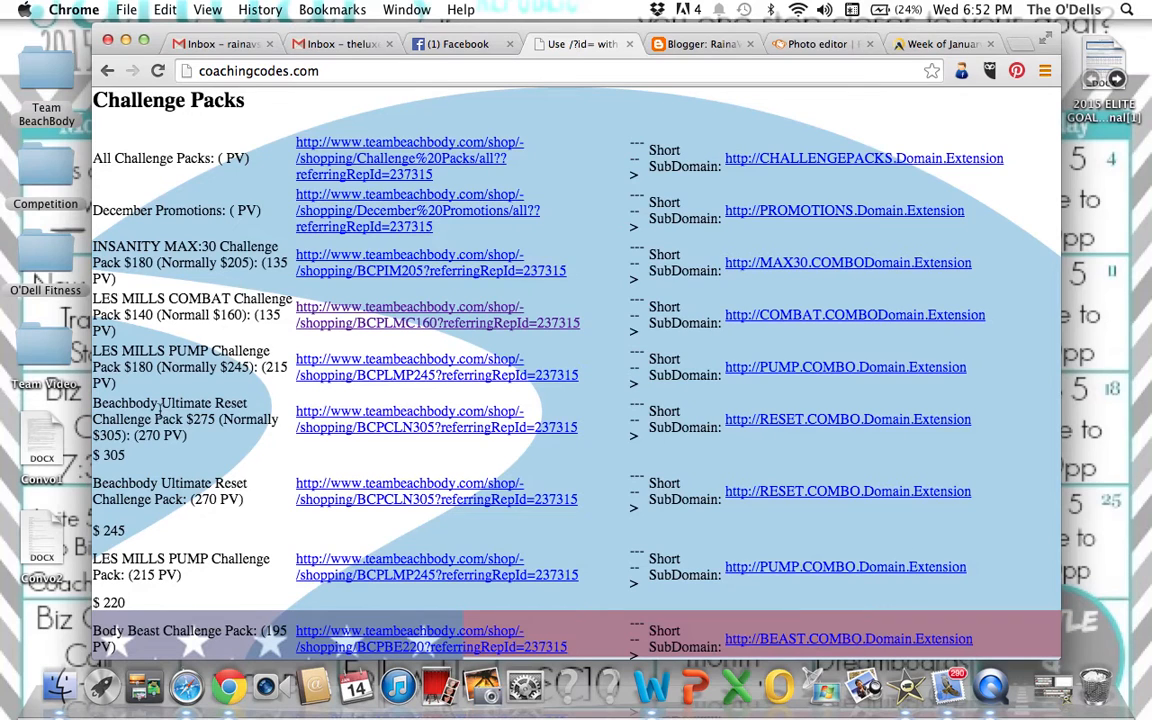
pyautogui.moveTo(192, 476)
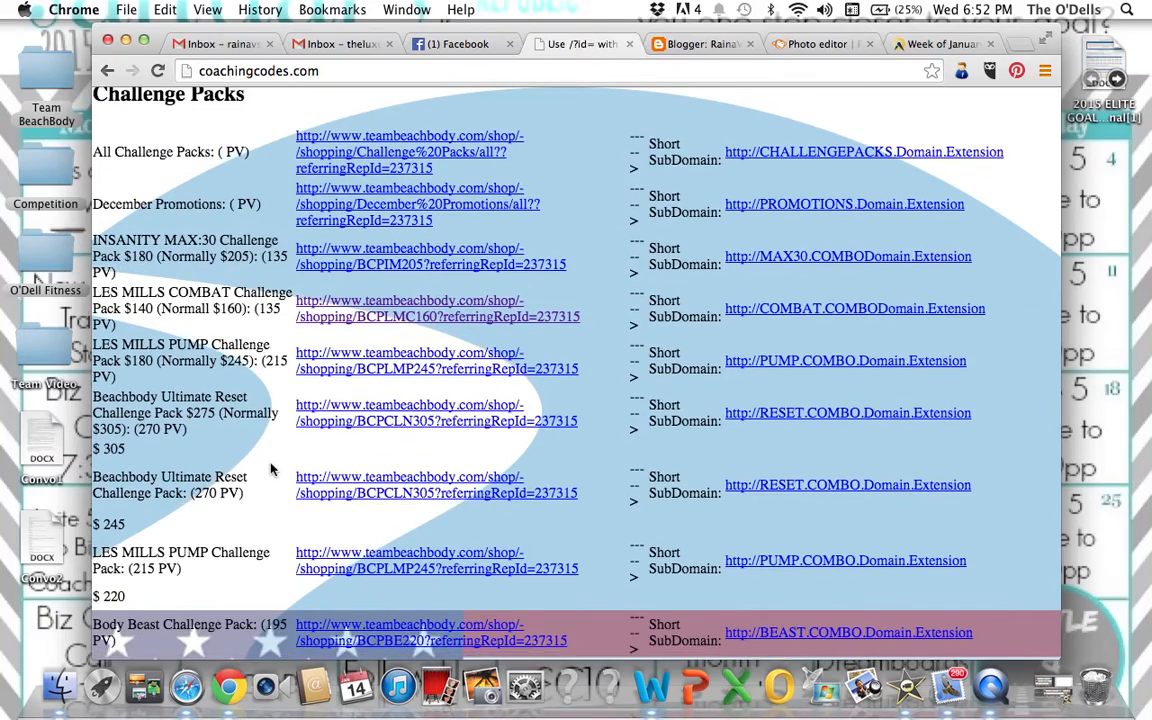
pyautogui.scroll(-3)
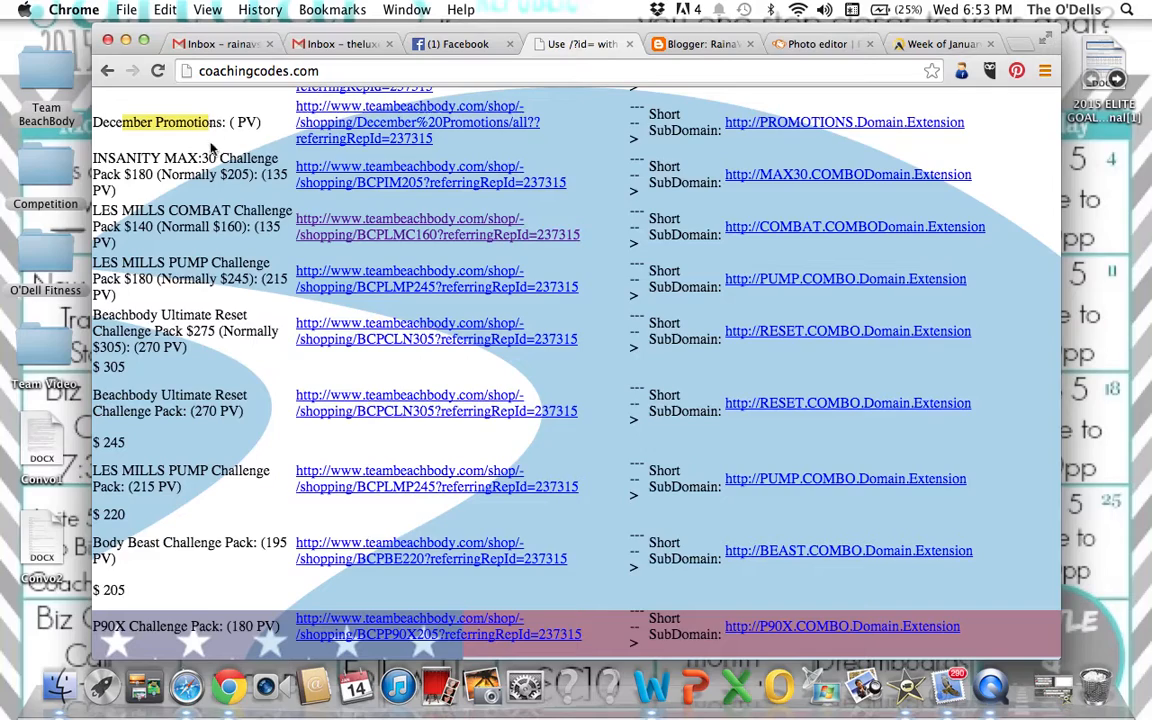
pyautogui.scroll(-3)
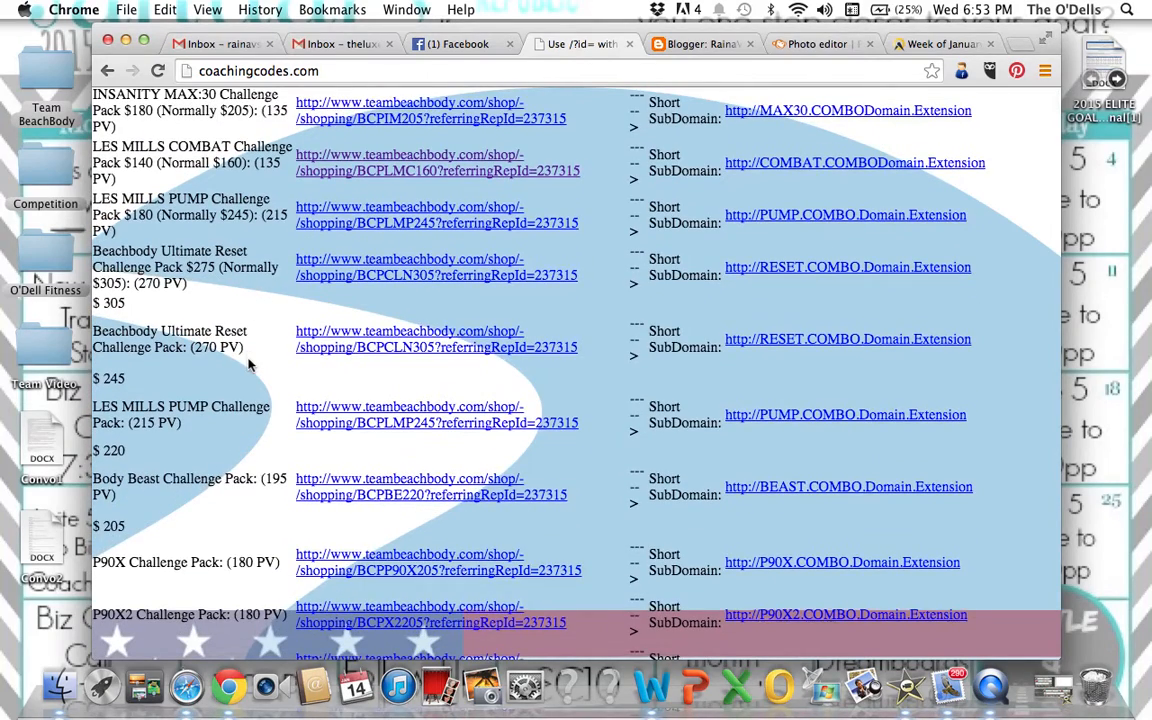
pyautogui.scroll(-3)
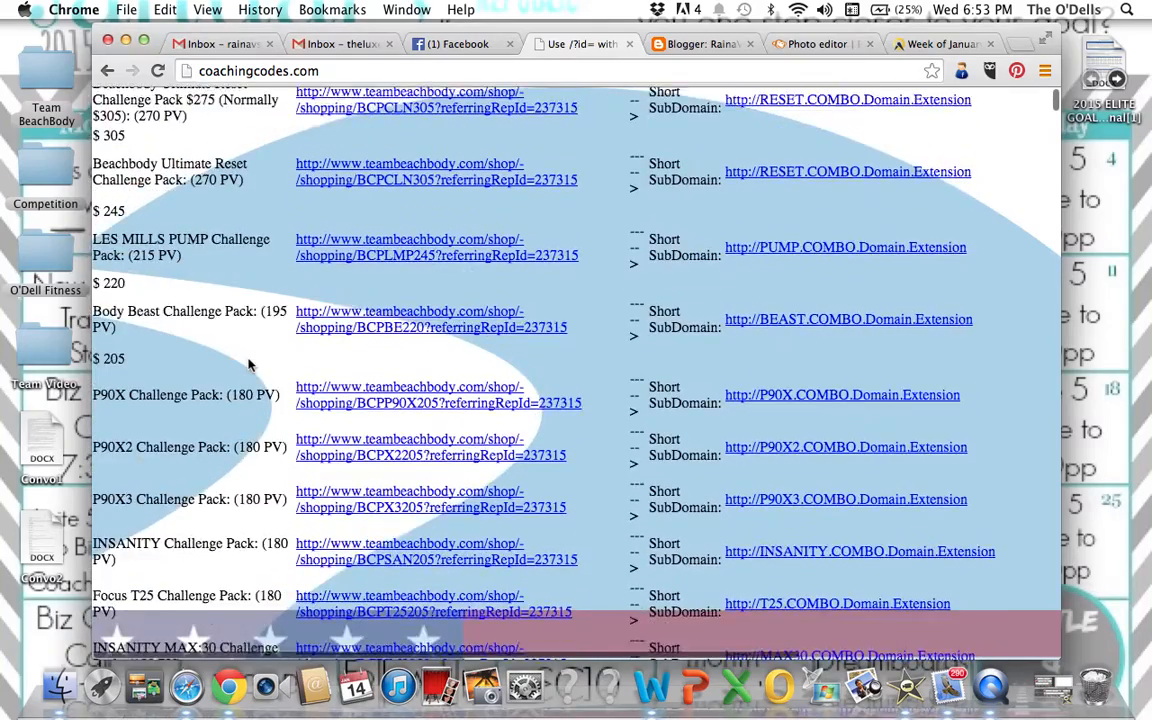
pyautogui.scroll(-3)
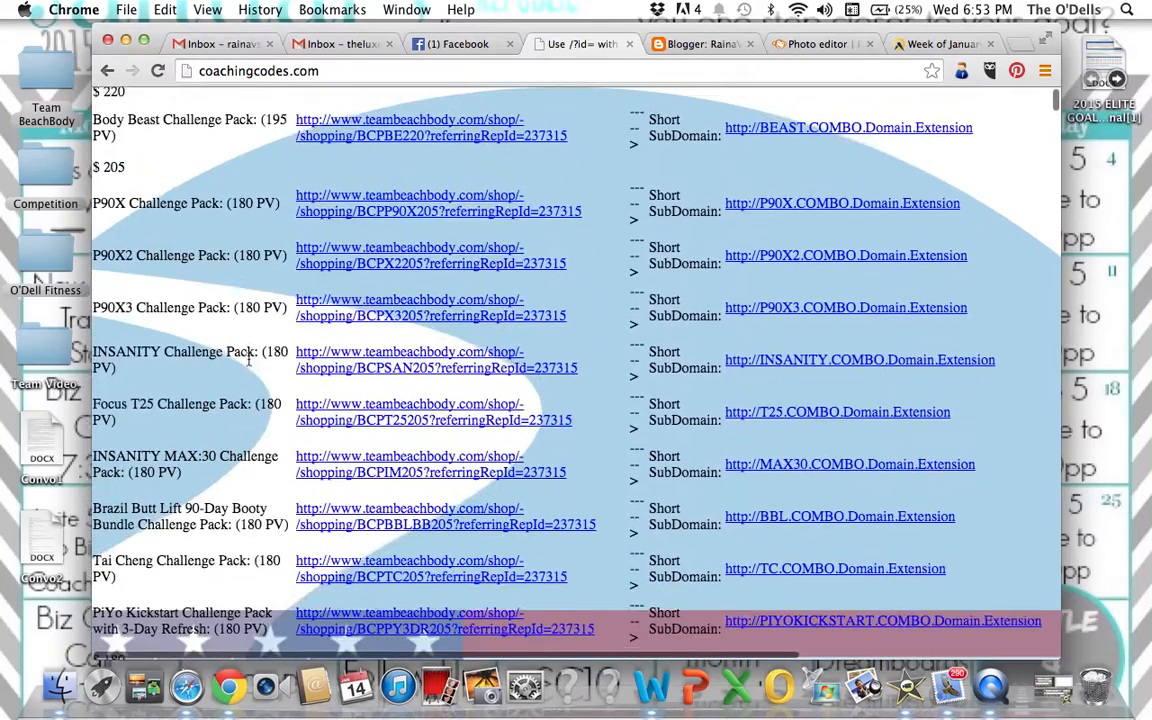
pyautogui.scroll(-3)
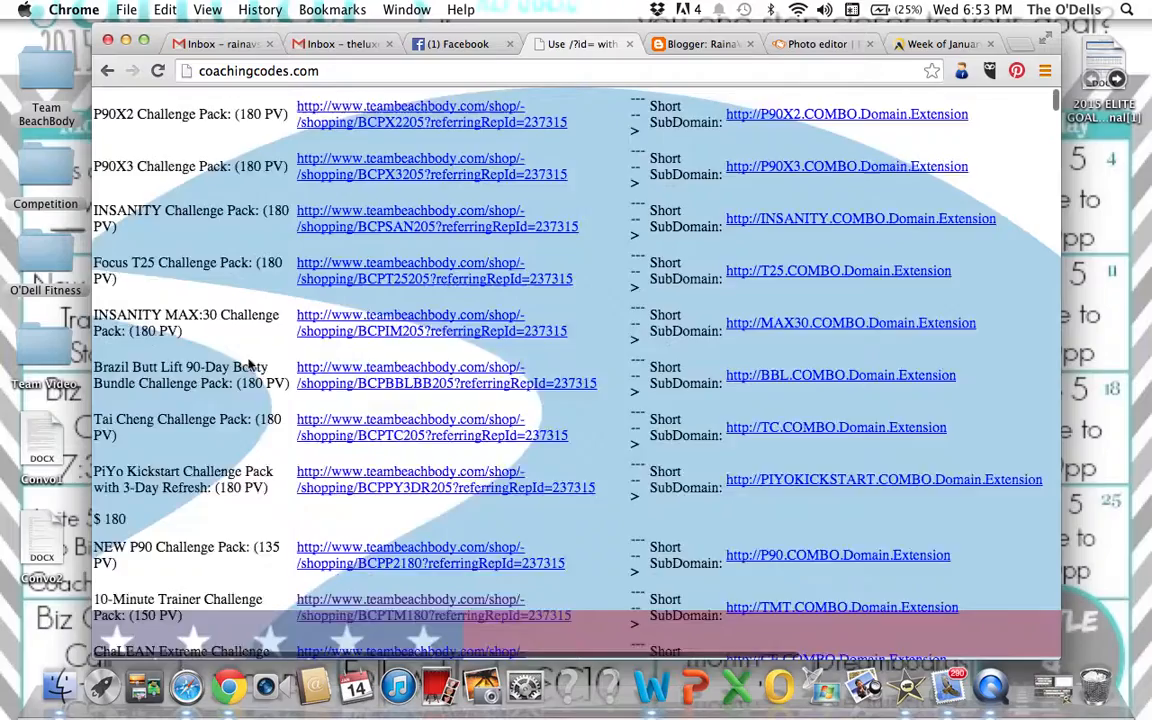
pyautogui.scroll(-3)
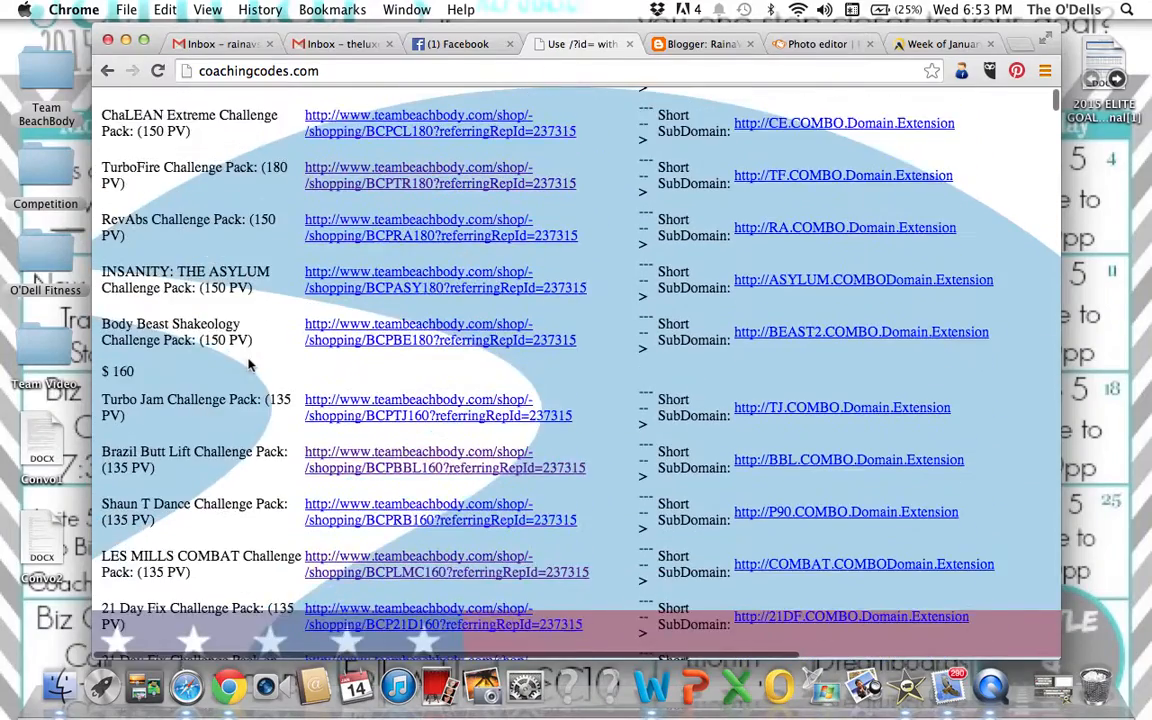
pyautogui.scroll(-3)
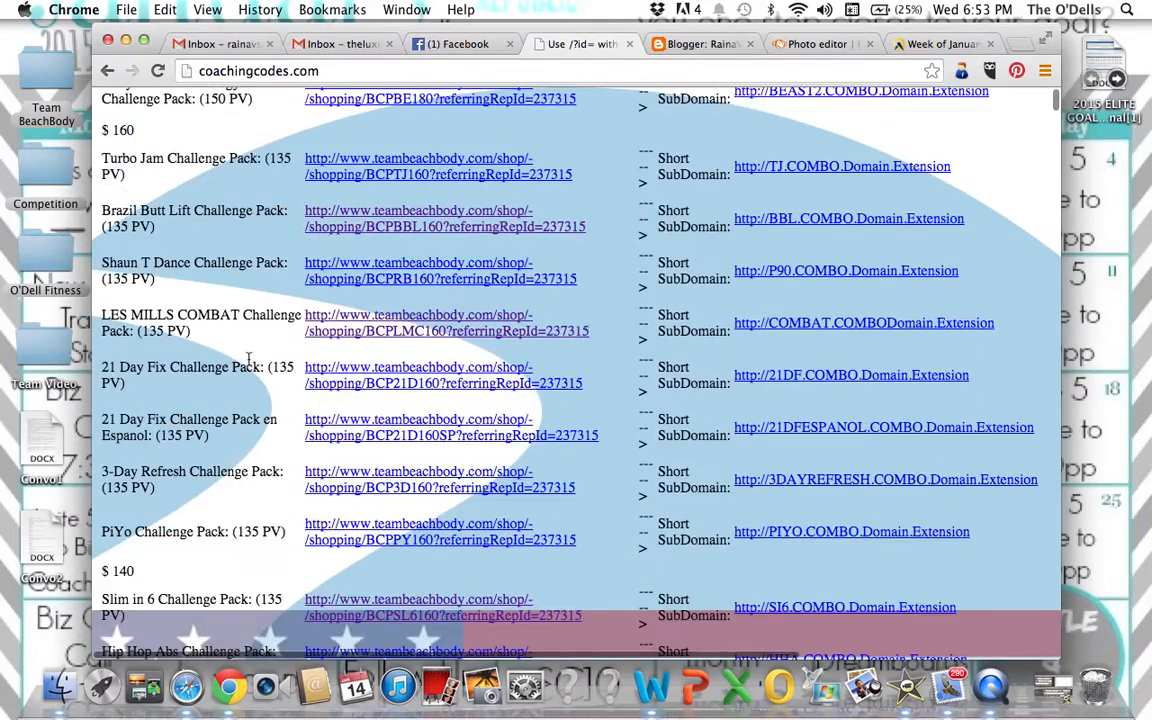
pyautogui.scroll(-3)
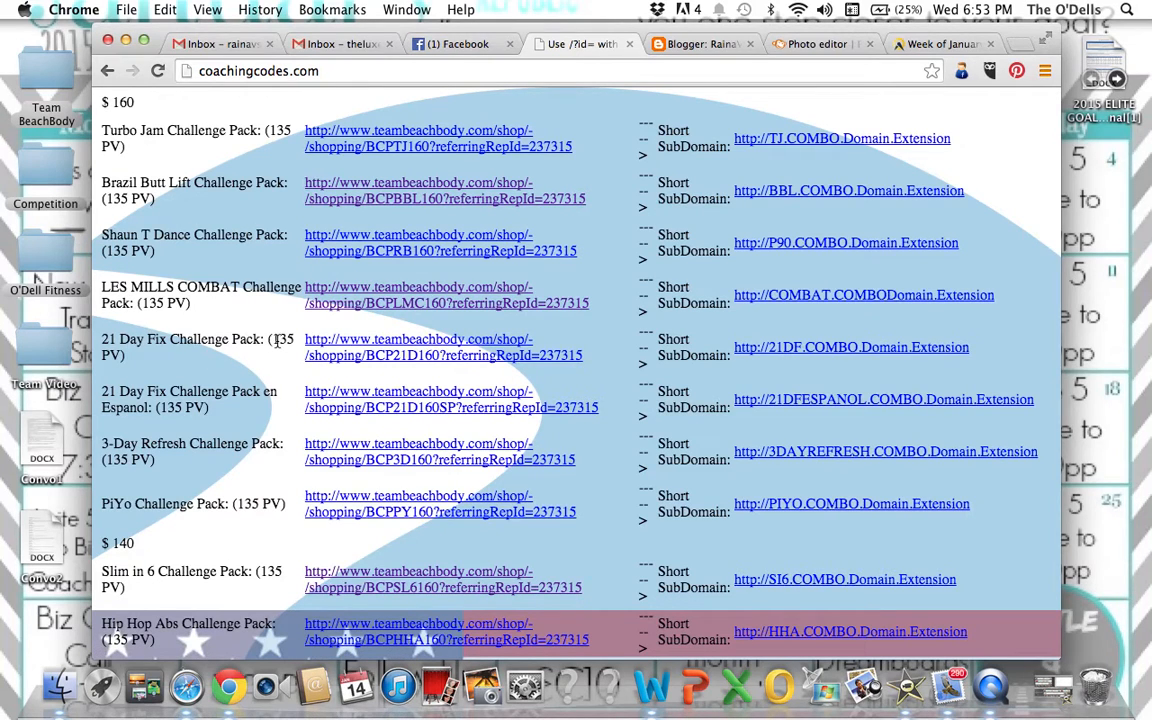
pyautogui.moveTo(224, 404)
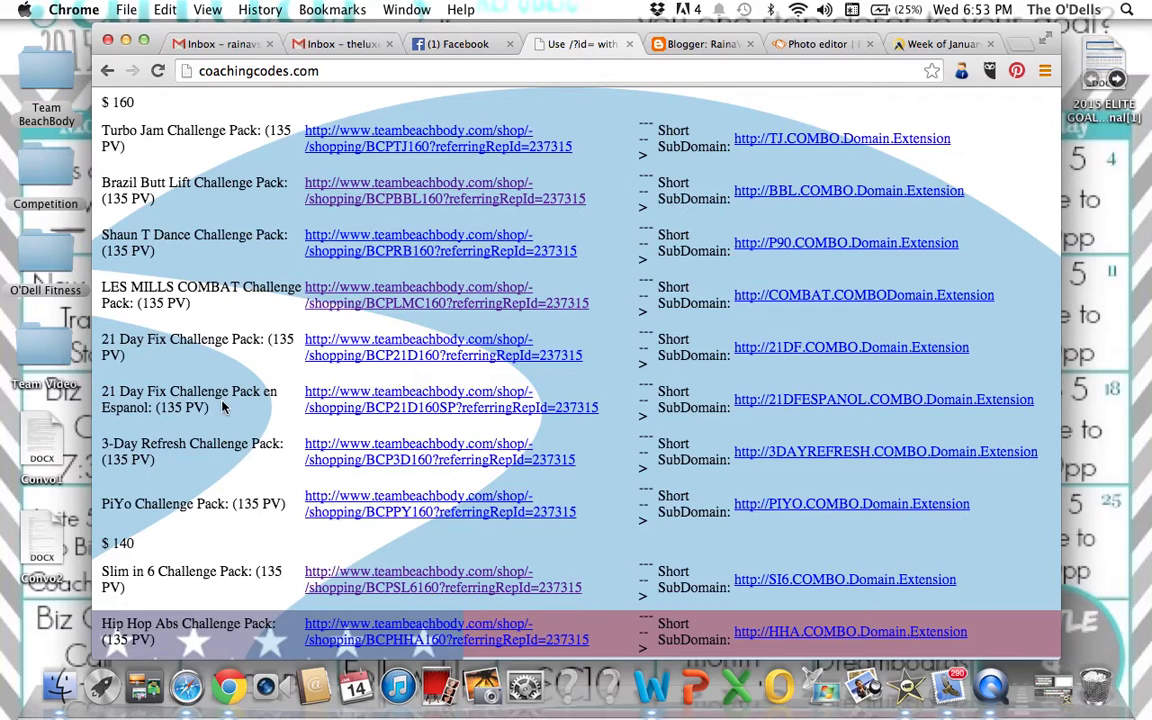
pyautogui.moveTo(252, 376)
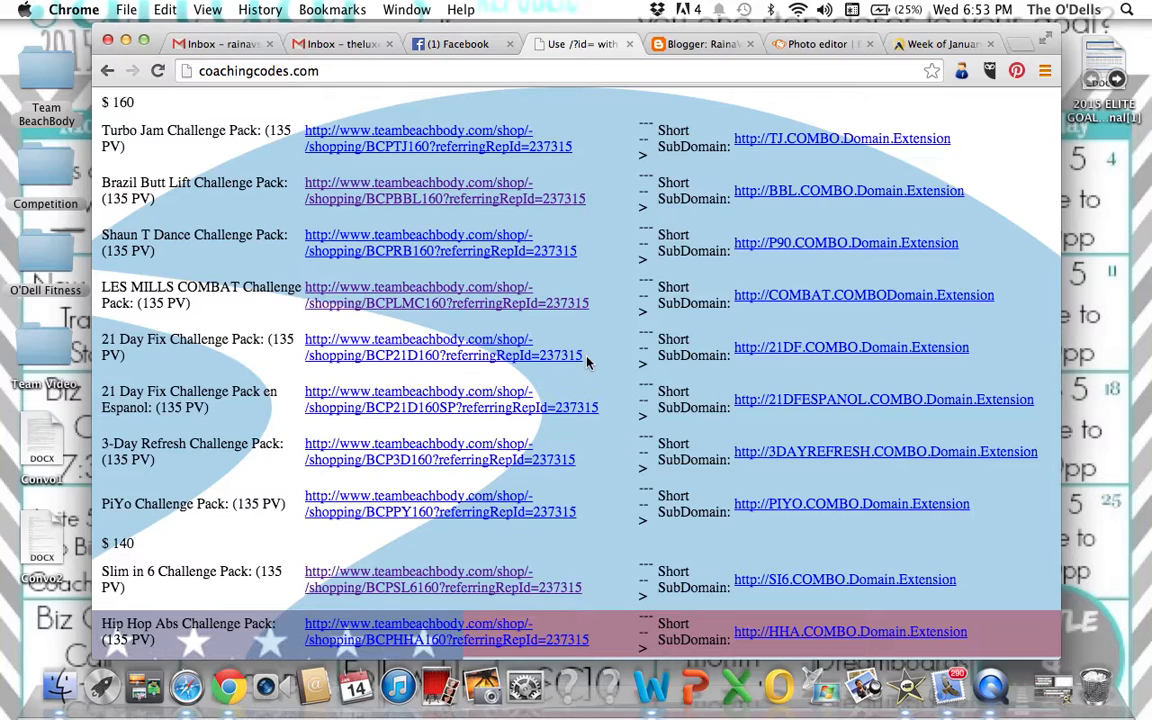
pyautogui.moveTo(440, 348)
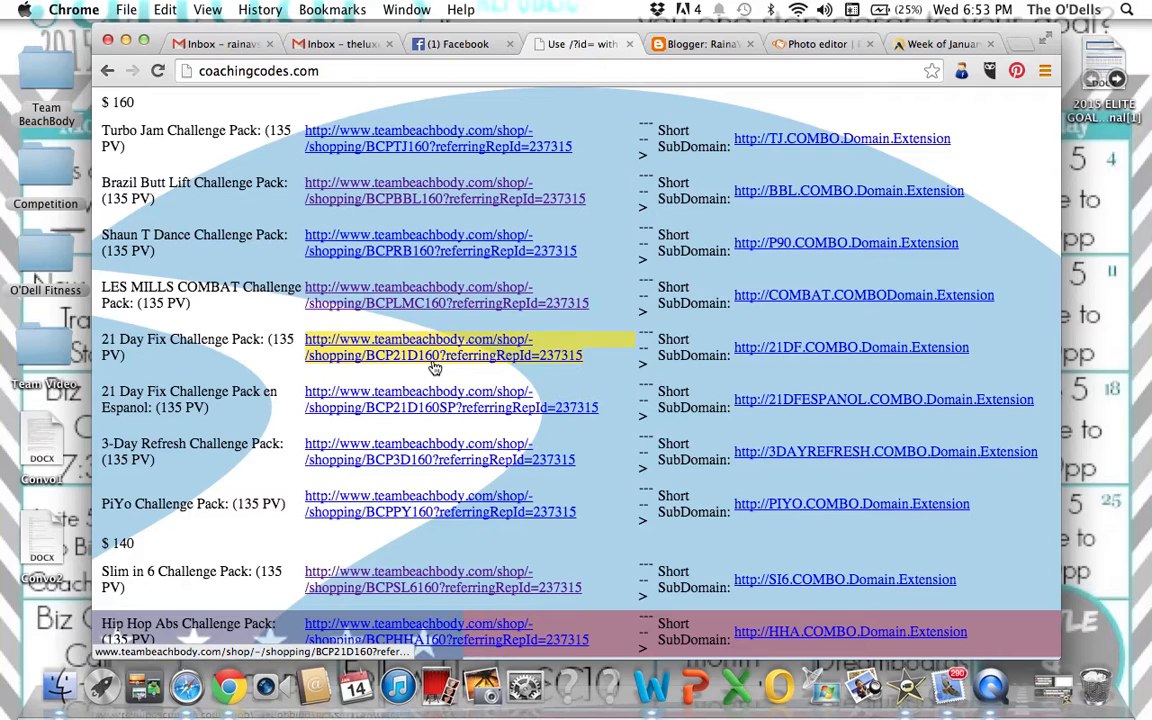
pyautogui.moveTo(610, 364)
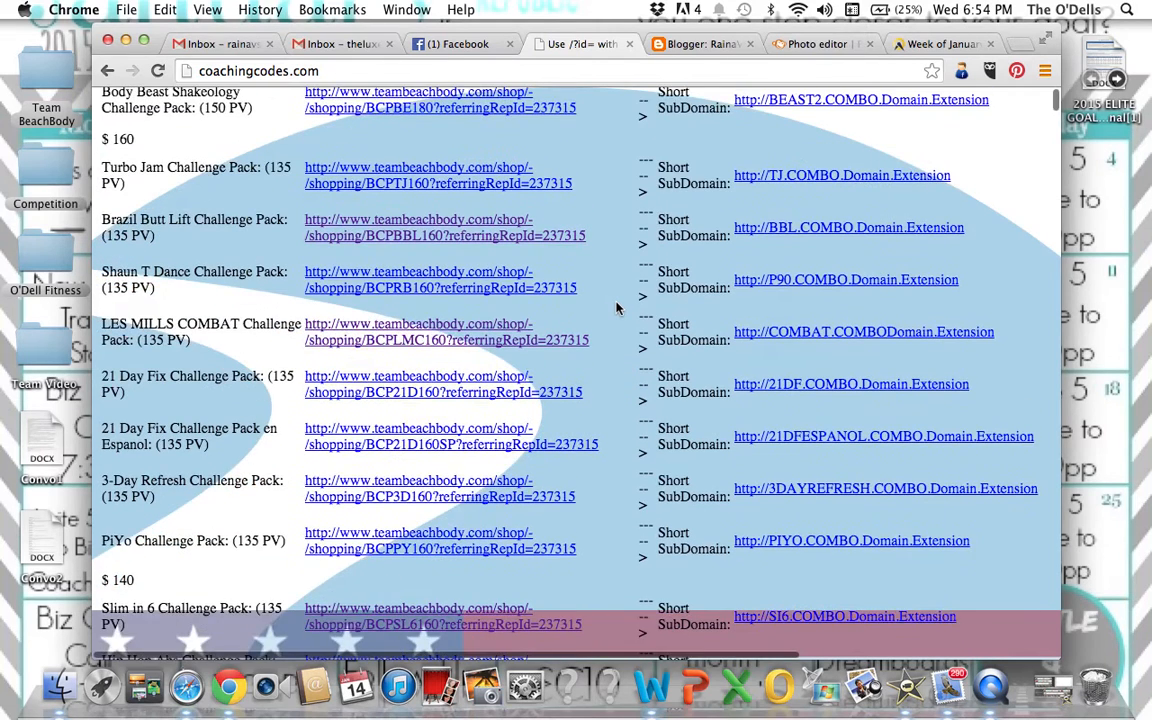
# Step: Scroll to the Shop - Join - Coach - Challenge Page links with the Become a Coach link
pyautogui.scroll(-3)
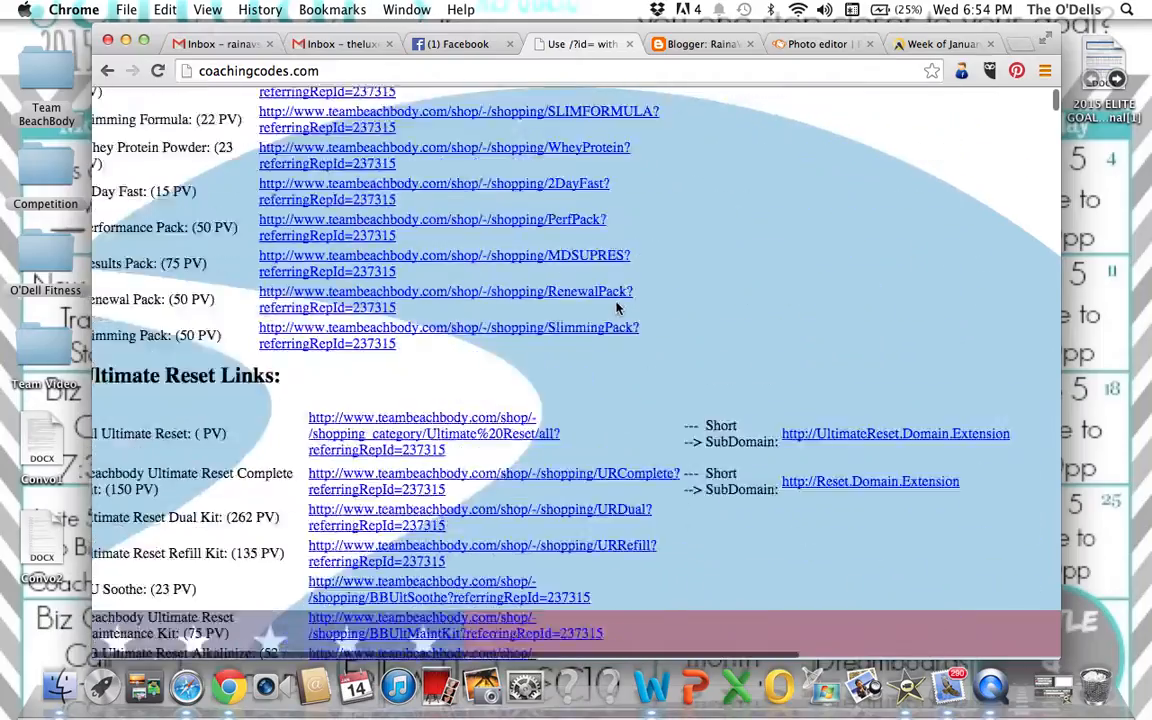
pyautogui.scroll(-3)
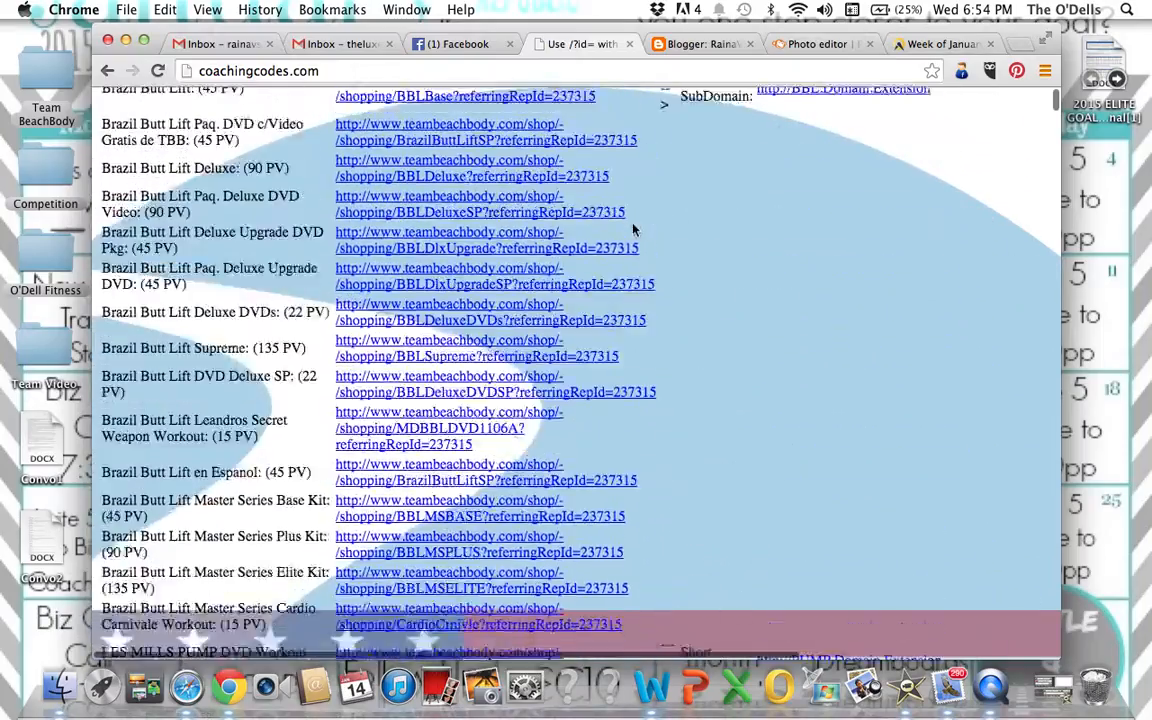
pyautogui.scroll(-3)
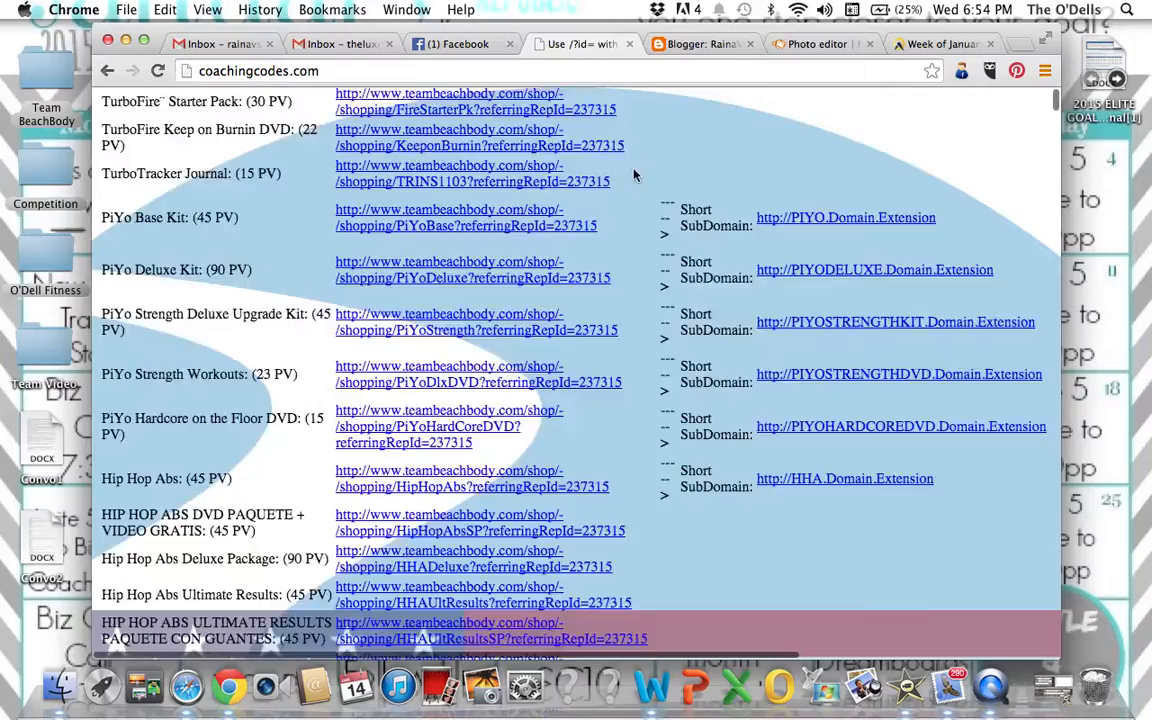
pyautogui.scroll(-3)
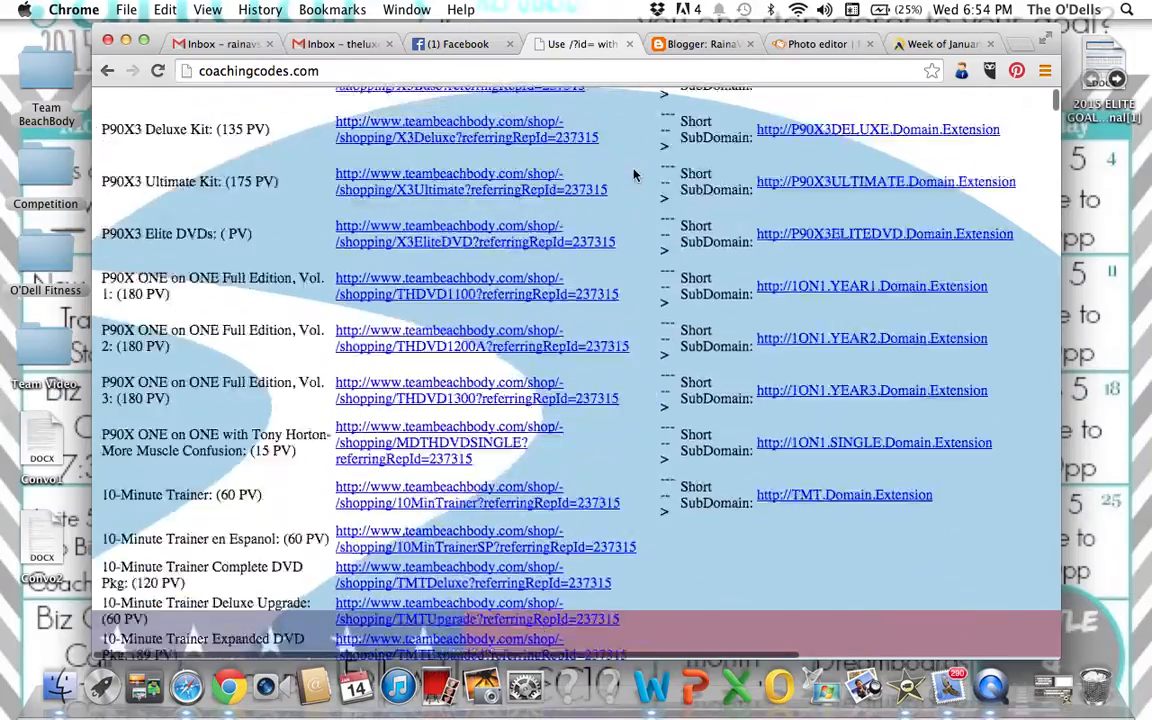
pyautogui.scroll(-3)
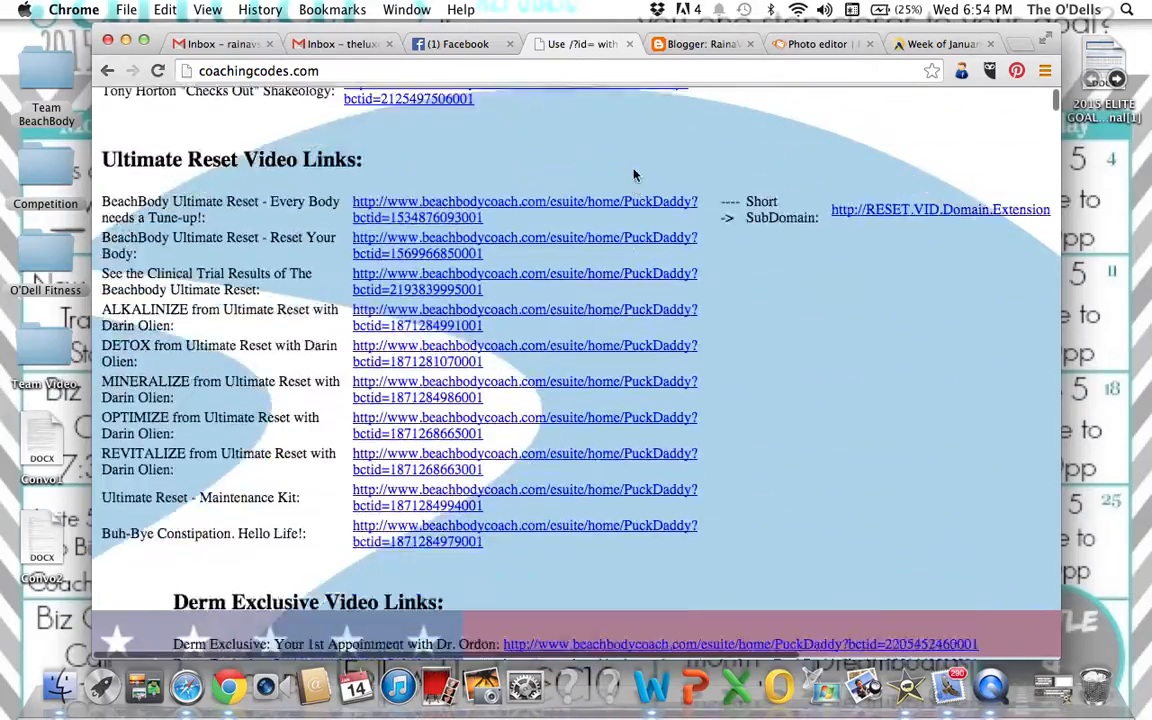
pyautogui.scroll(-3)
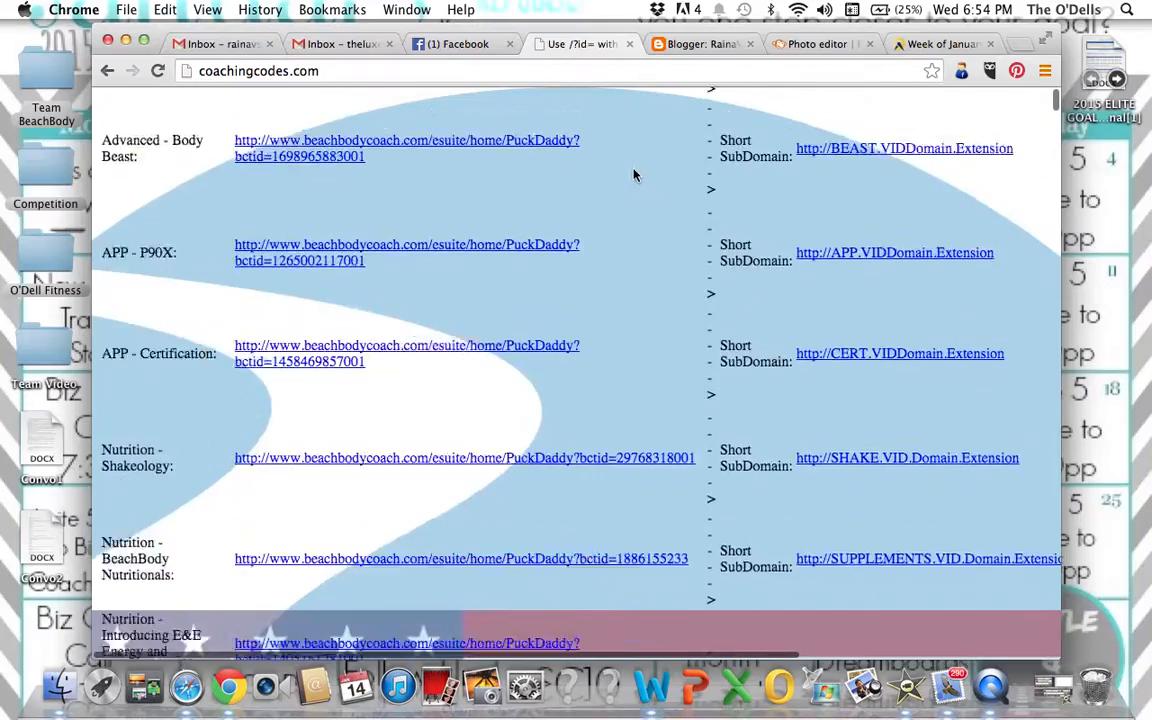
pyautogui.scroll(-3)
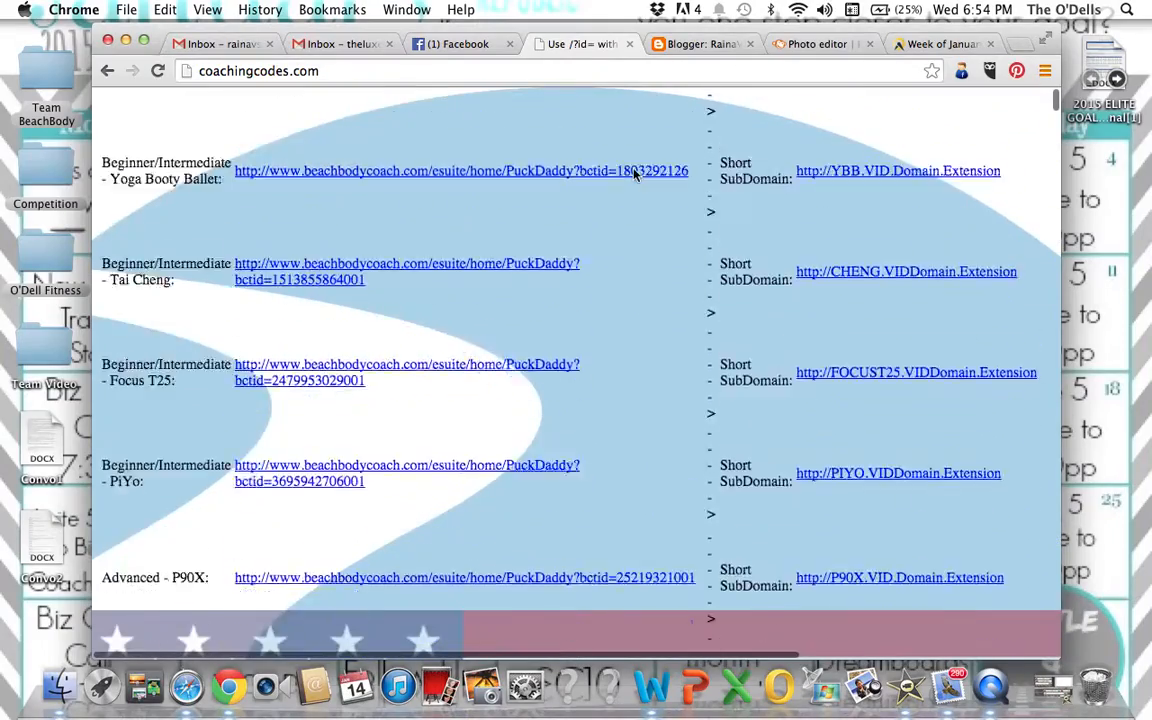
pyautogui.scroll(-3)
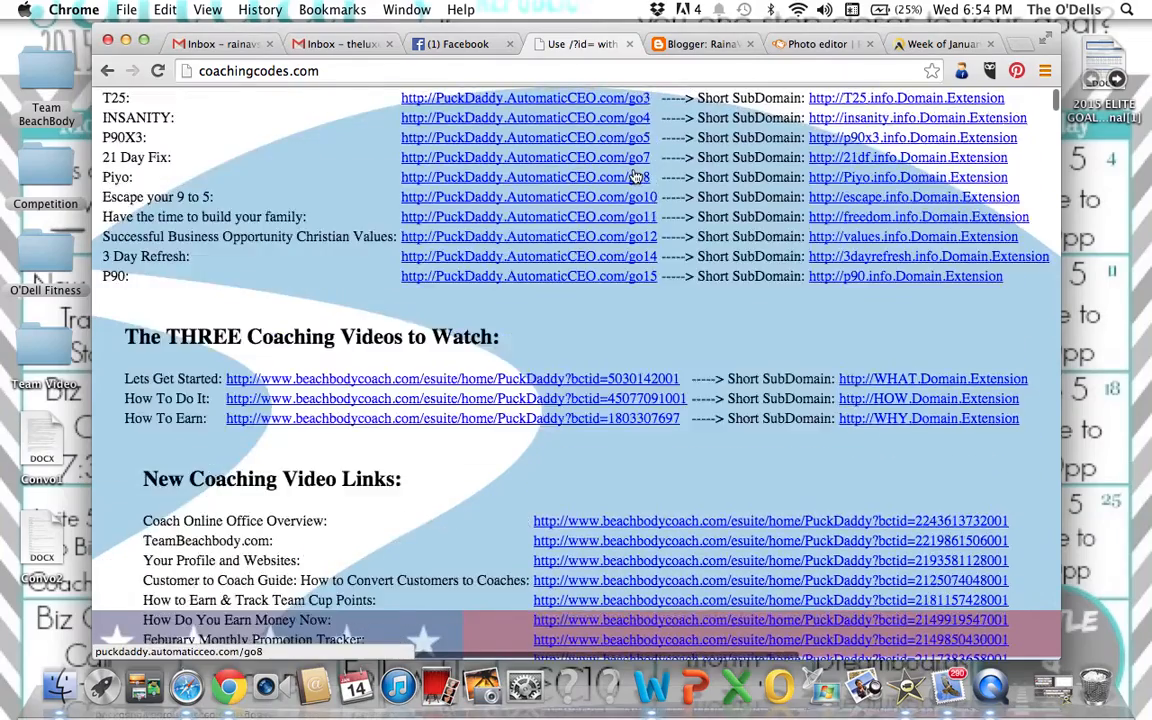
pyautogui.scroll(-3)
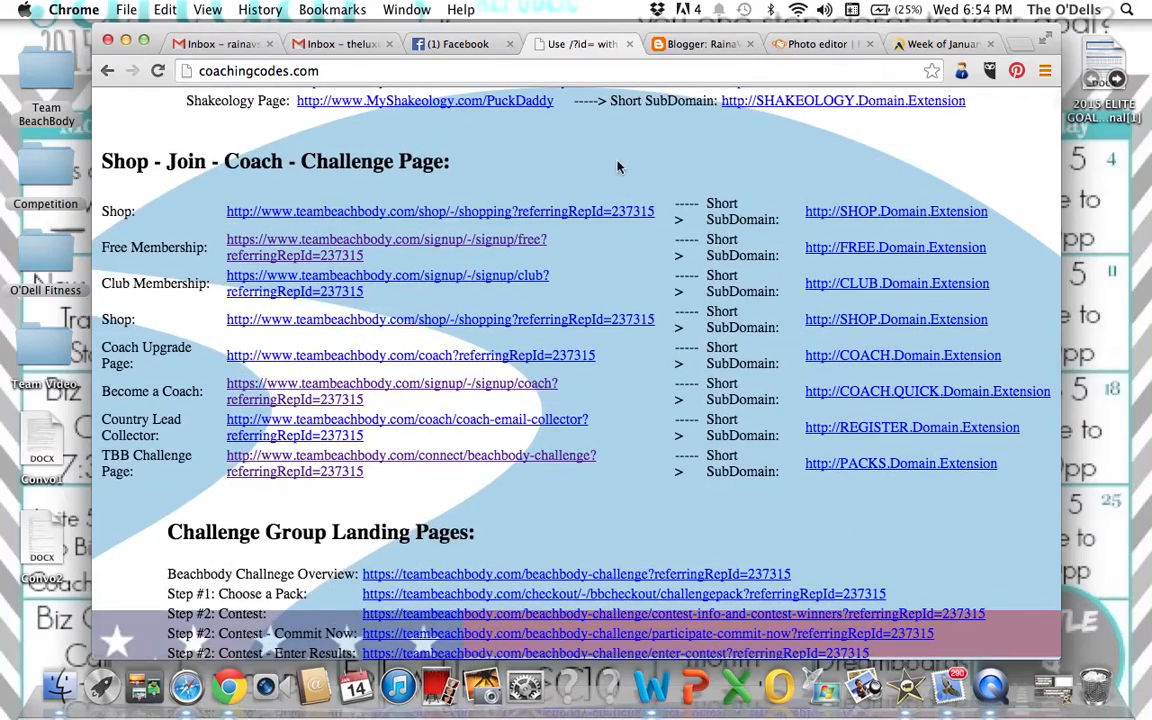
pyautogui.moveTo(368, 264)
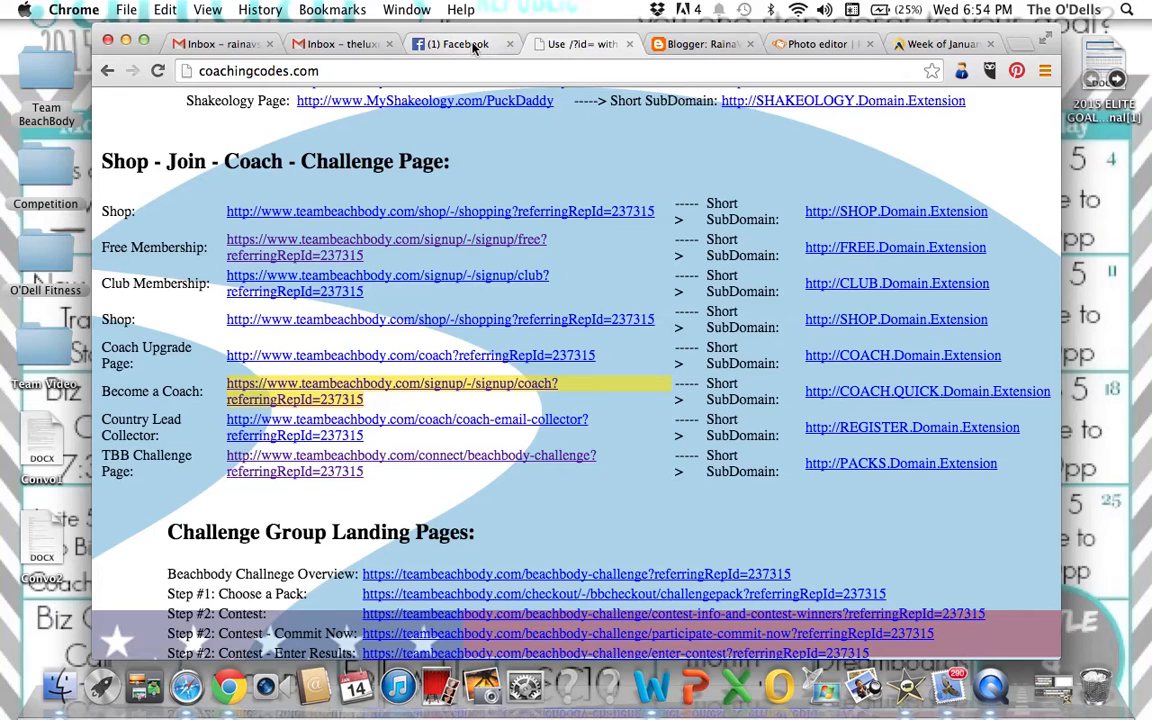
# Step: Switch from the CoachingCodes.com tab to the Facebook news feed
pyautogui.click(452, 44)
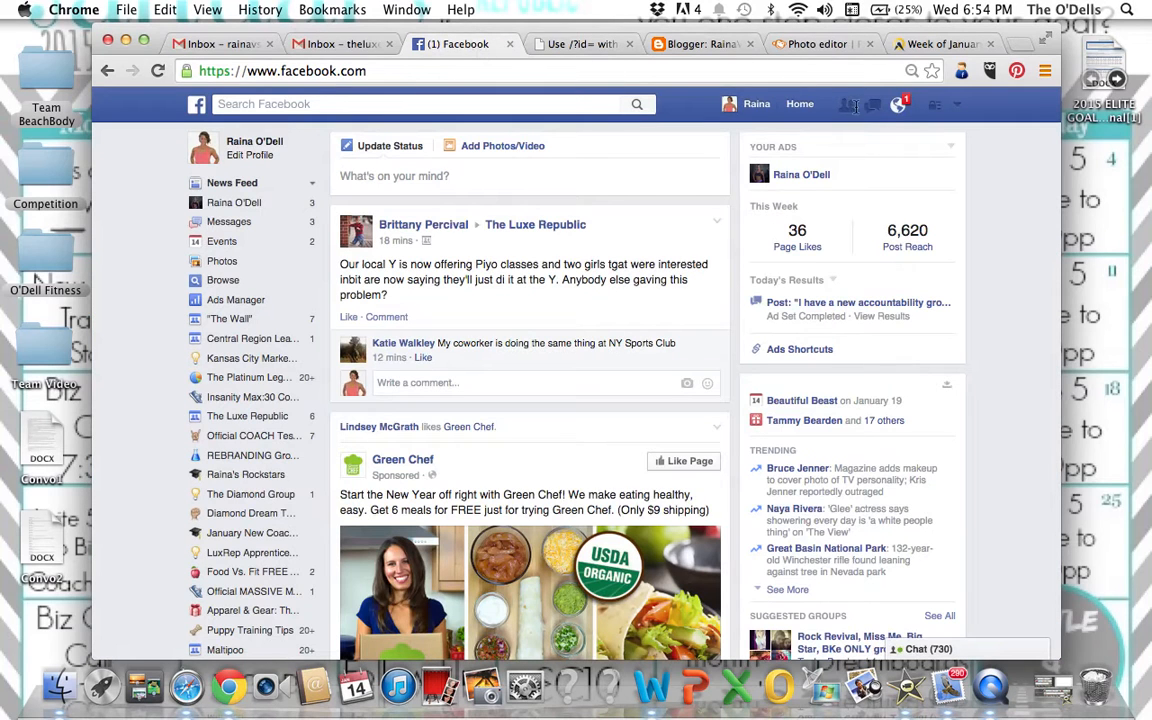
# Step: Start a new Facebook message and type 'brit' in the To field to find the recipient
pyautogui.click(872, 104)
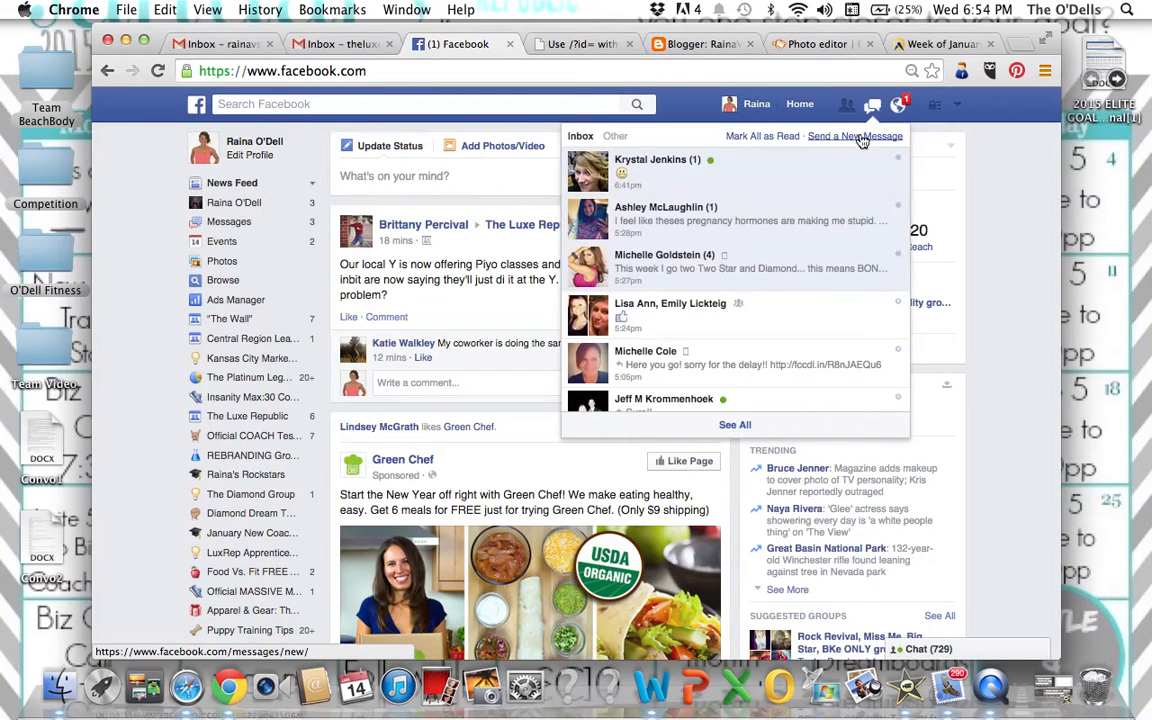
pyautogui.click(854, 136)
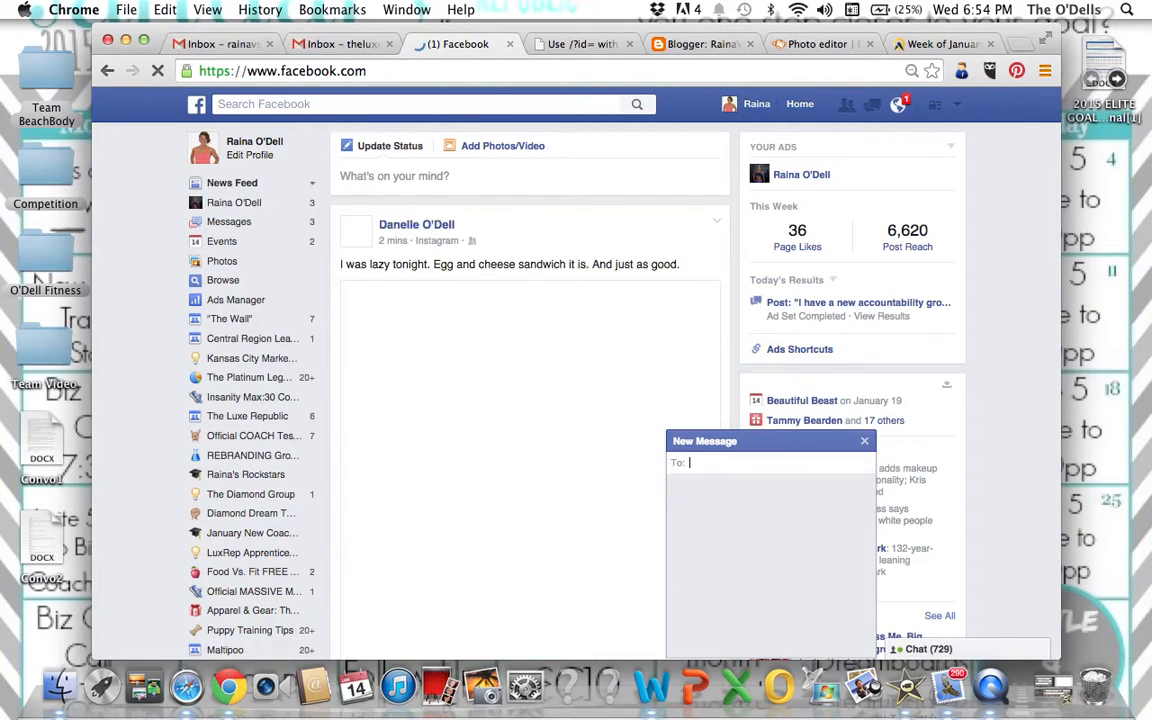
pyautogui.write('ret')
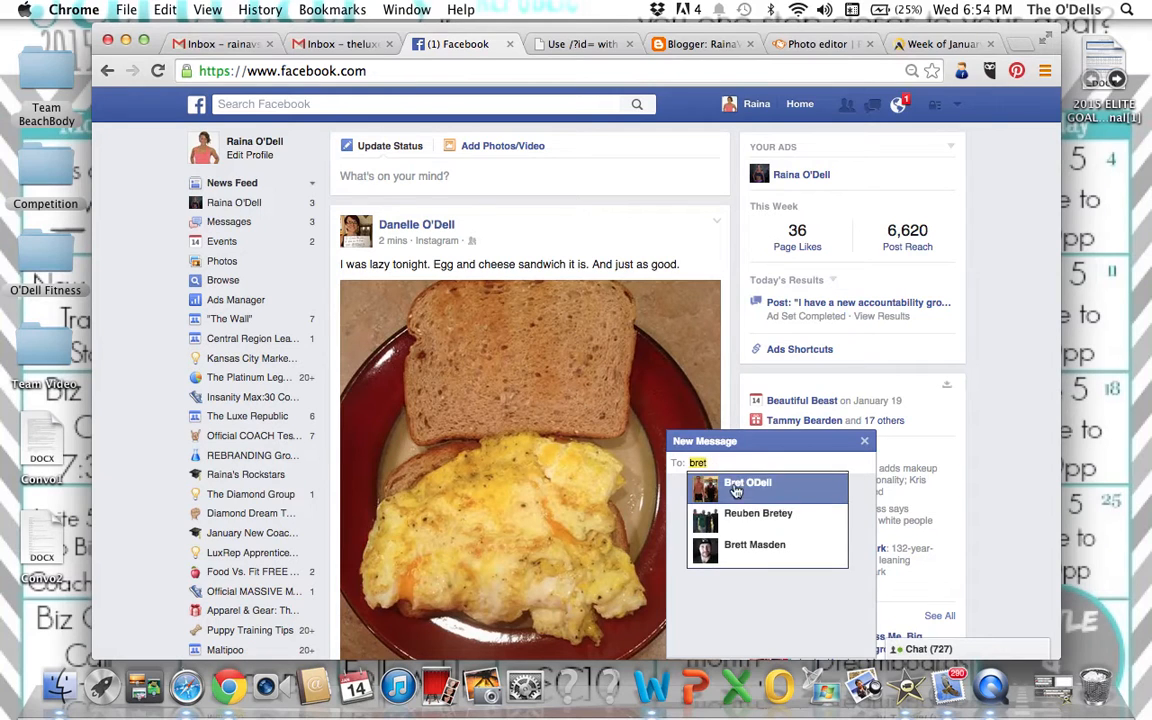
# Step: Address the message to the contact and write the coach signup note ending 'Pack, and done!' with the link
pyautogui.click(748, 482)
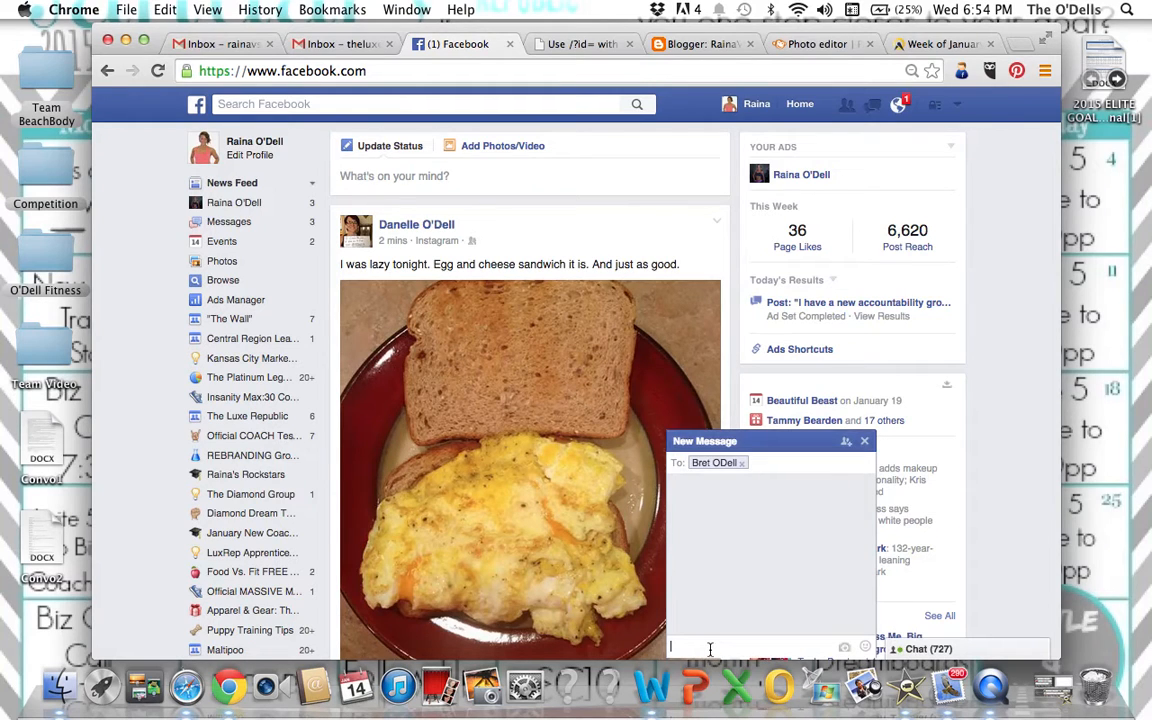
pyautogui.write("Hey!! Here's")
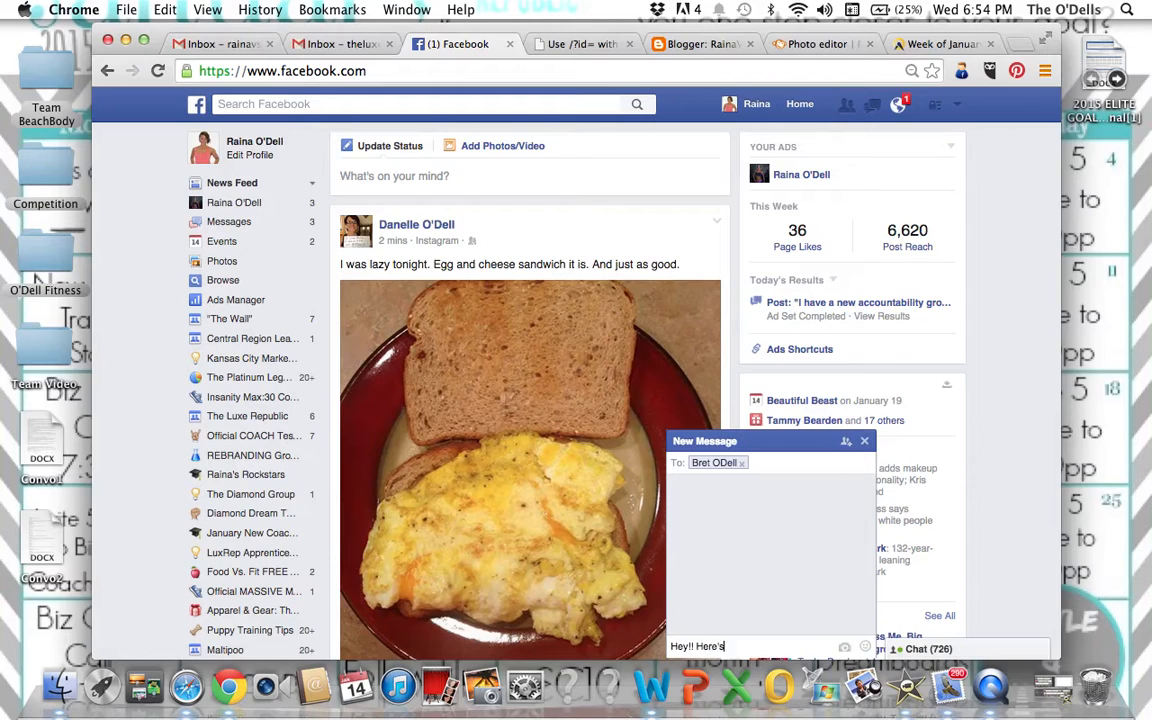
pyautogui.write('the link to sign up as a')
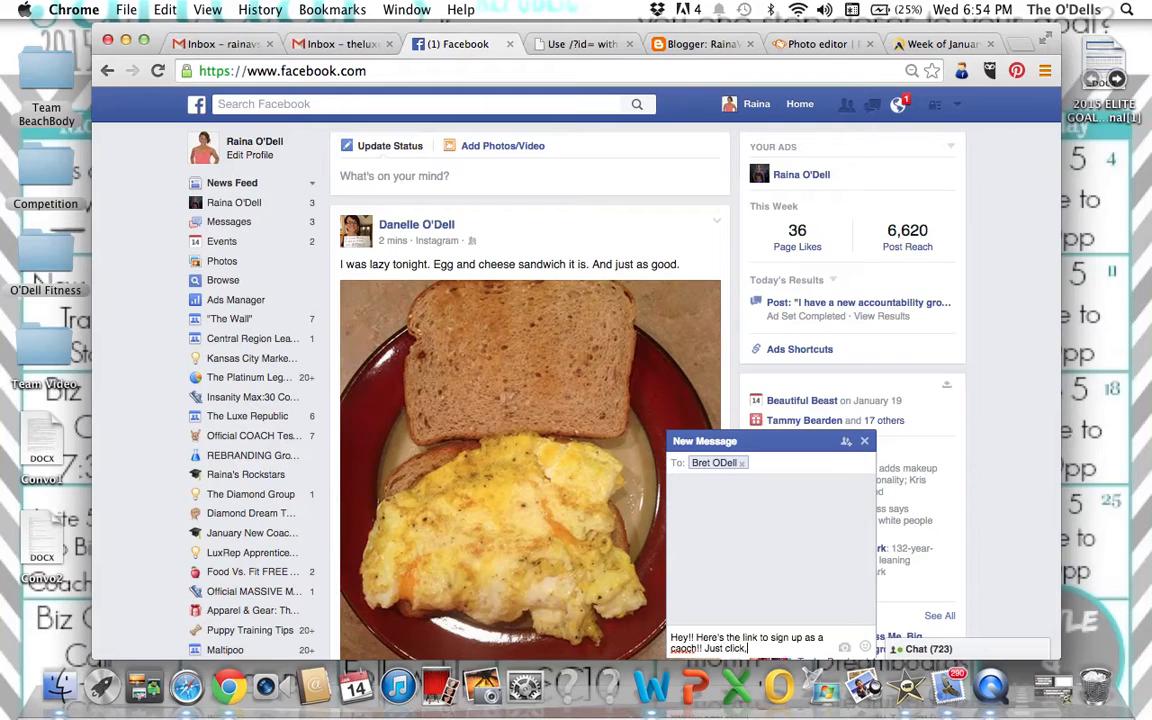
pyautogui.write('fill in your information, pick your Challenge')
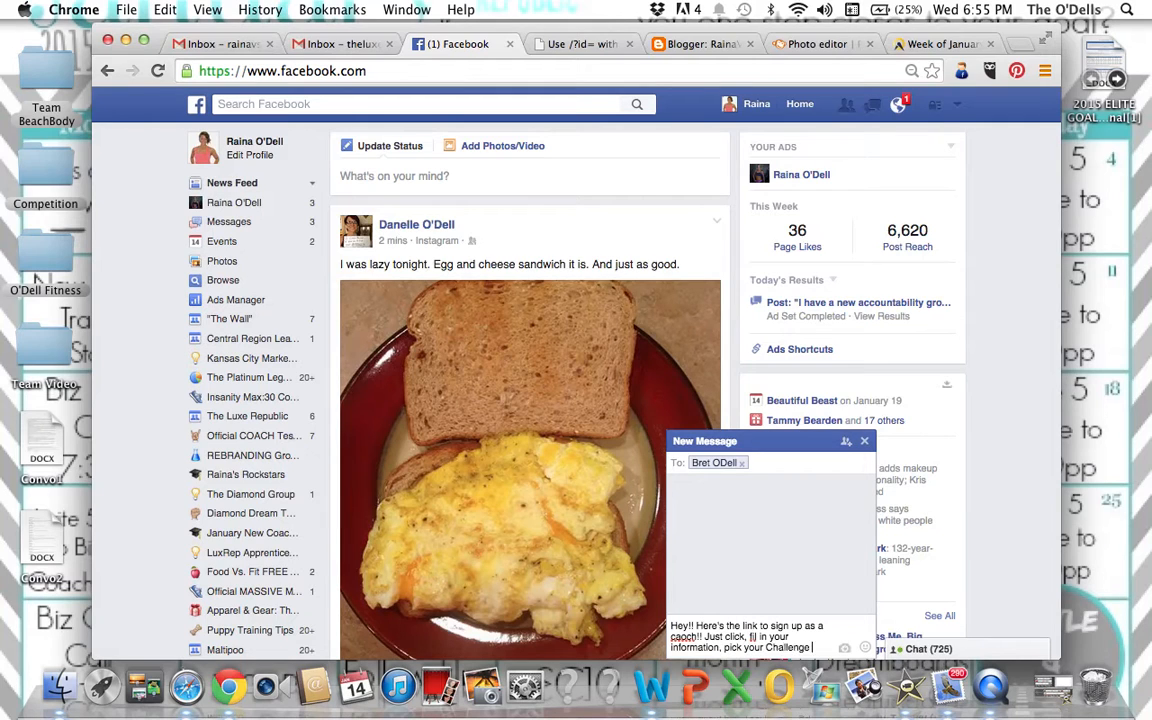
pyautogui.write('Pack, and done! Let me know when you finish!!')
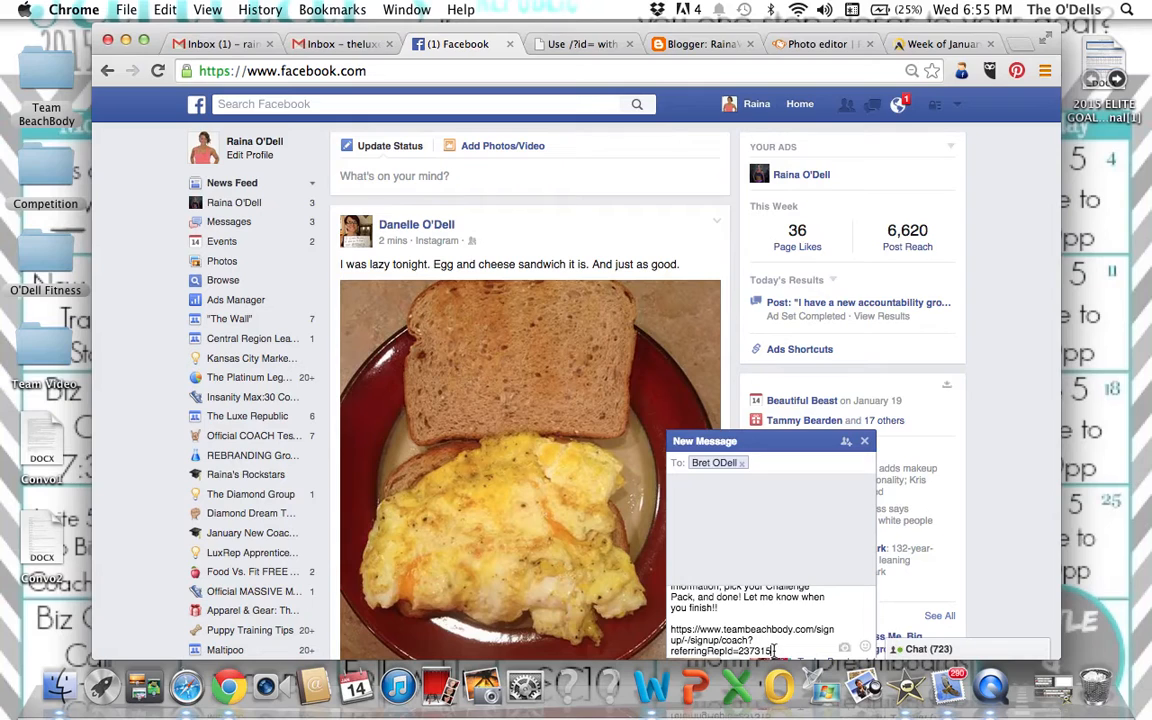
# Step: Replace the referringRepId number in the link with XXXXX and return to CoachingCodes.com
pyautogui.doubleClick(752, 652)
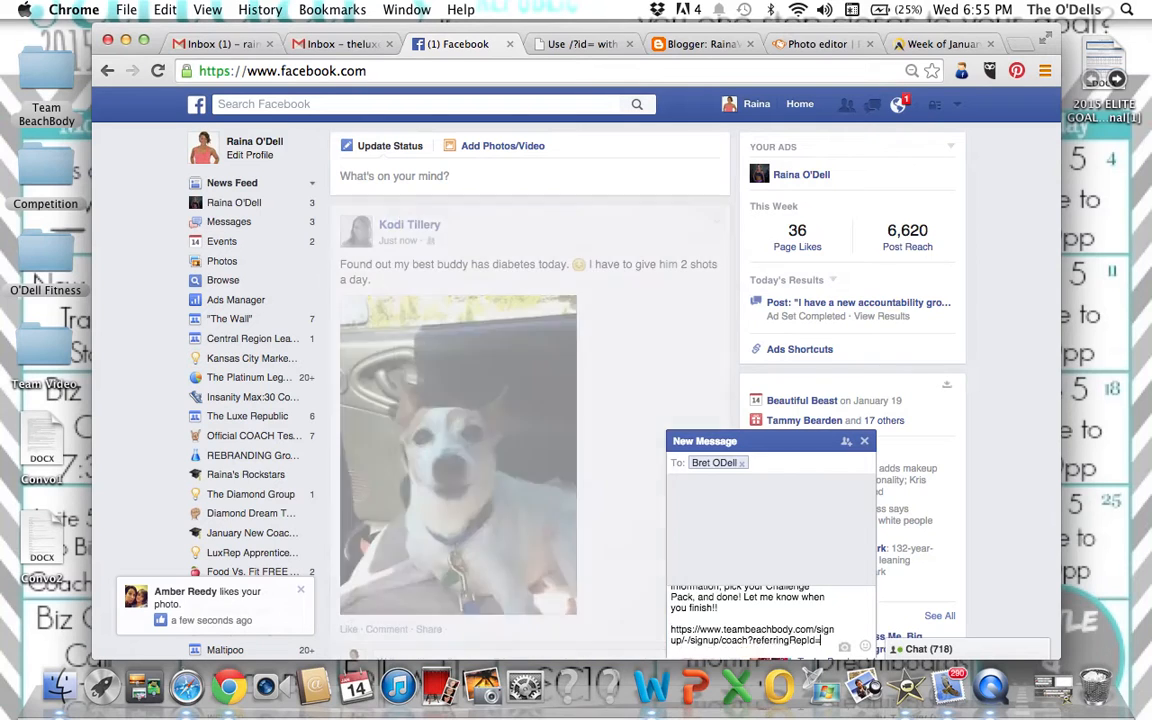
pyautogui.write('XXX')
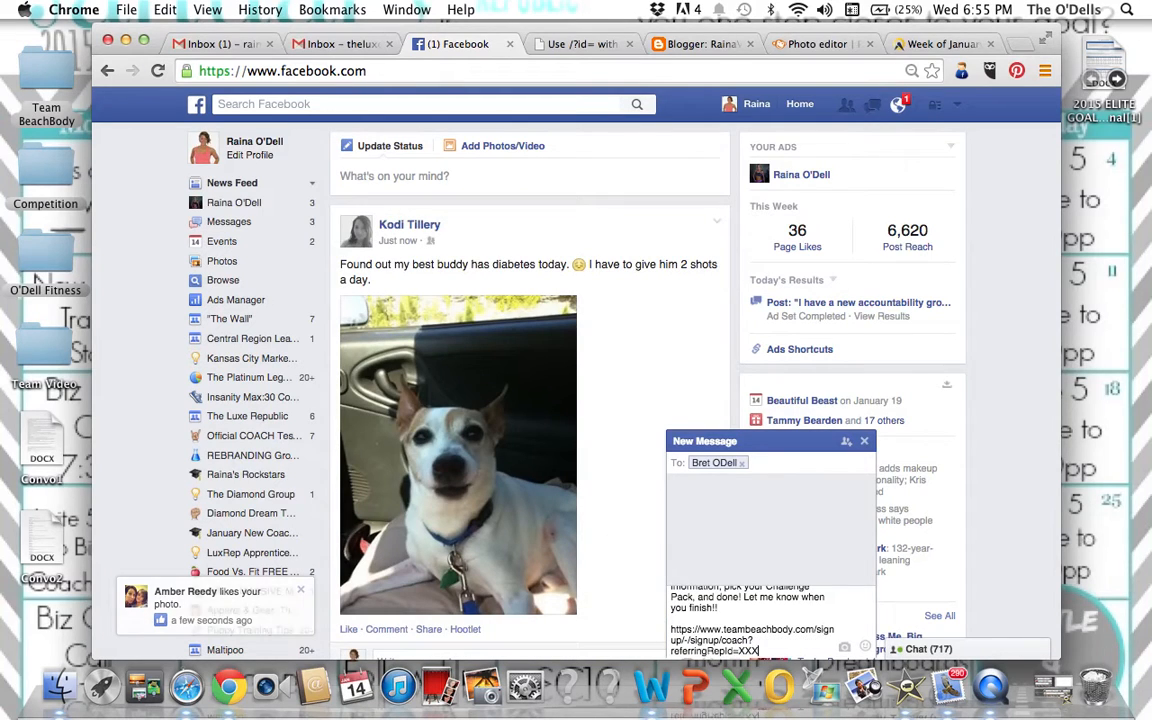
pyautogui.write('XX')
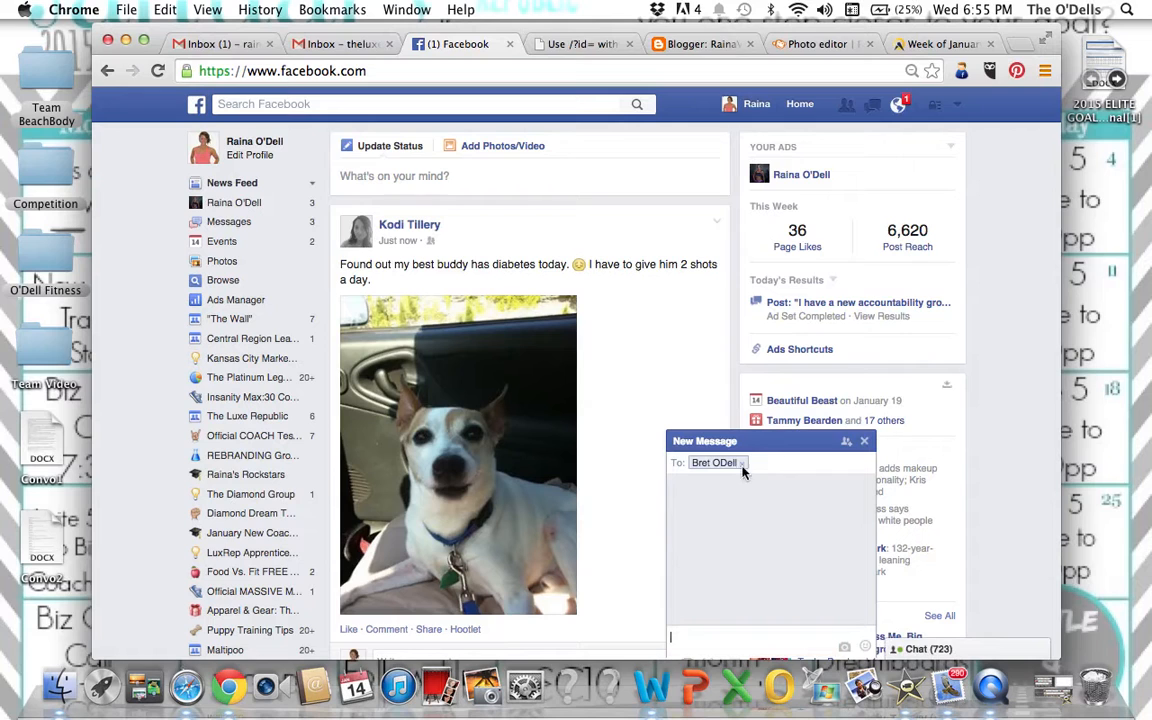
pyautogui.click(864, 442)
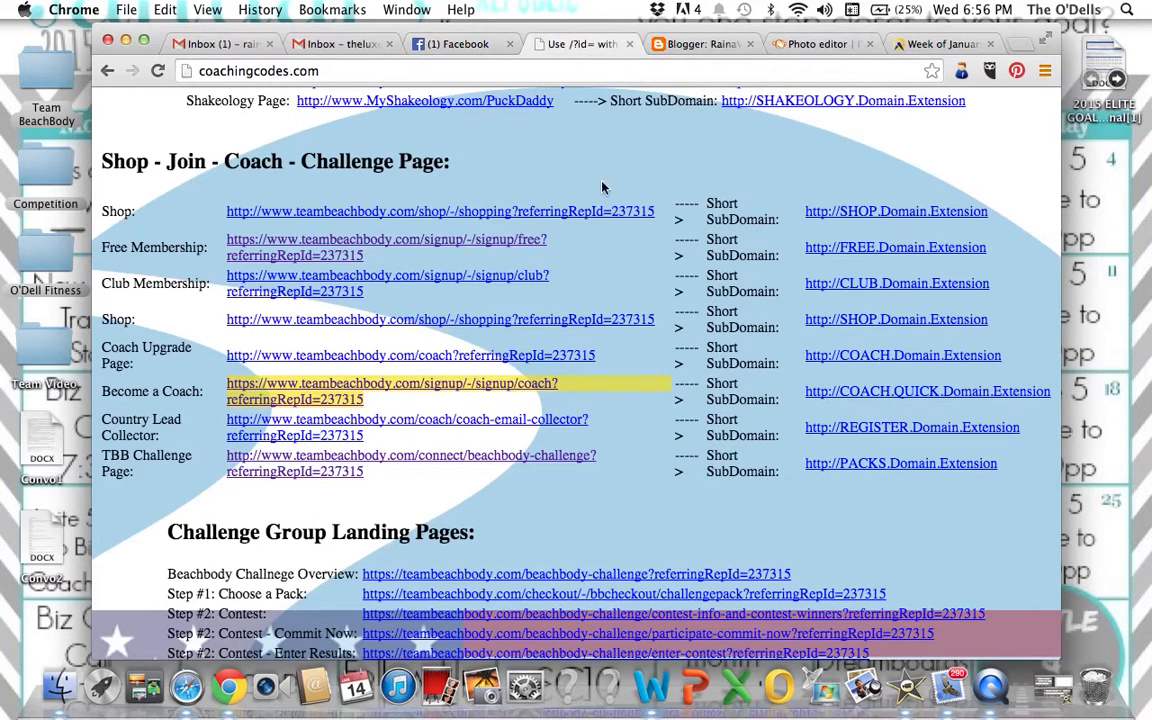
pyautogui.moveTo(372, 404)
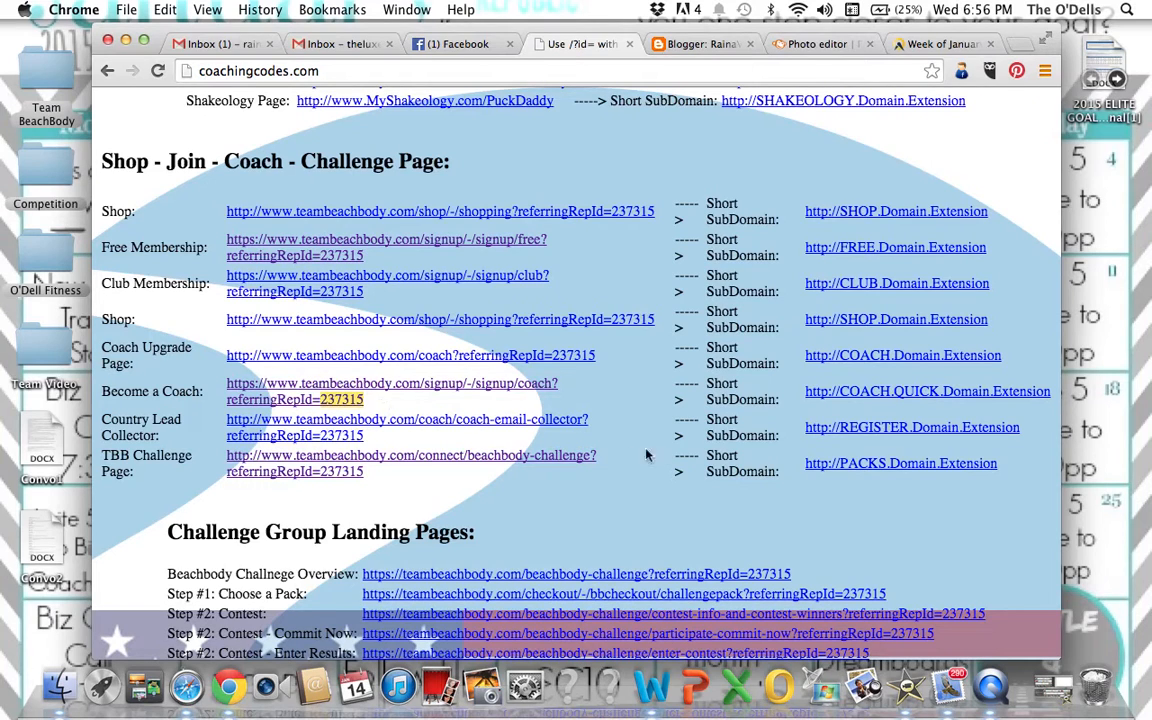
pyautogui.moveTo(652, 430)
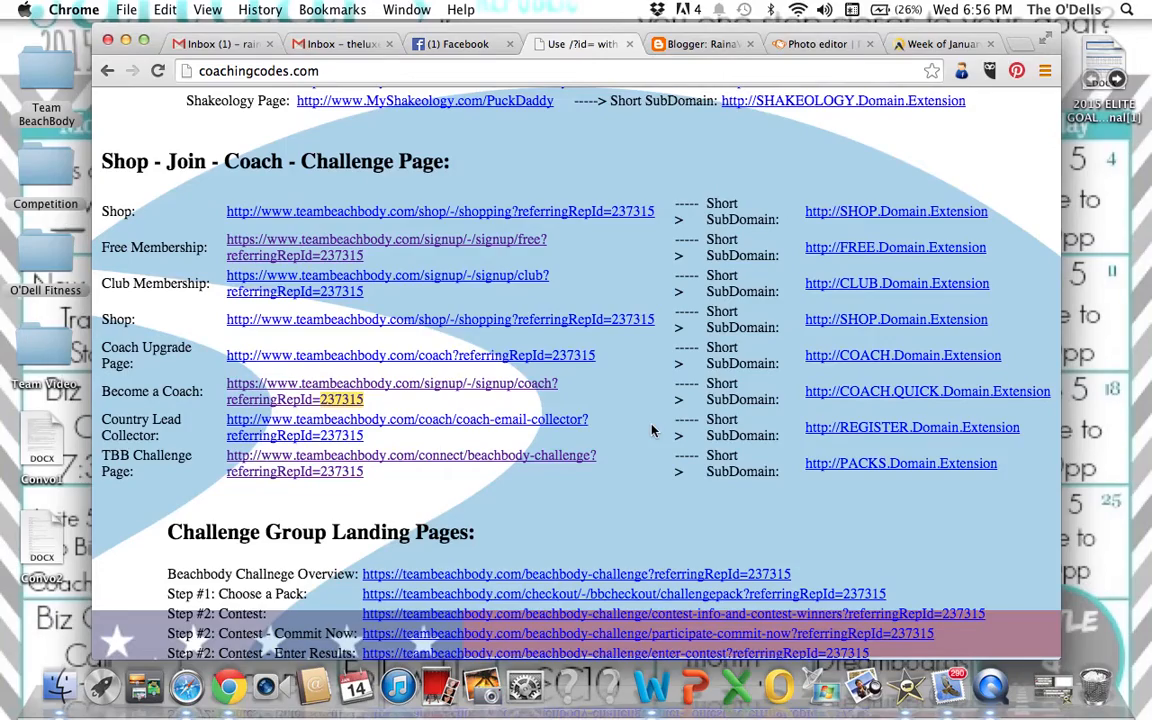
# Step: Scroll the page back toward the Coach # form, reaching the Links by Section index
pyautogui.scroll(-3)
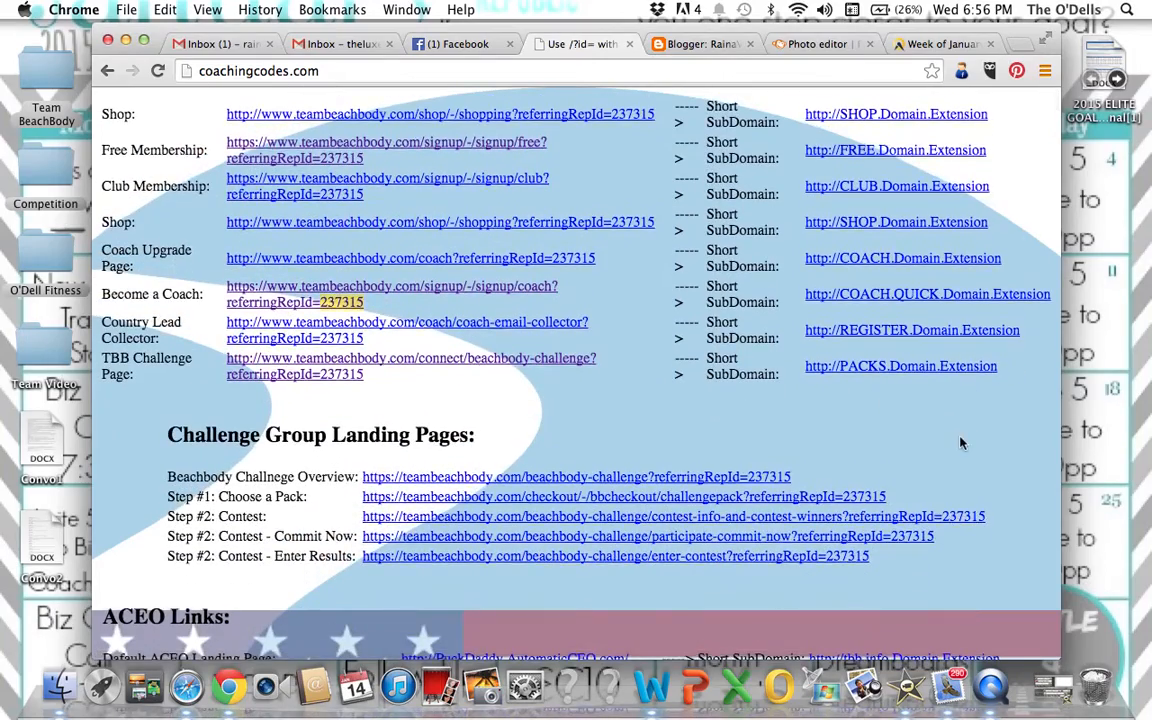
pyautogui.scroll(-3)
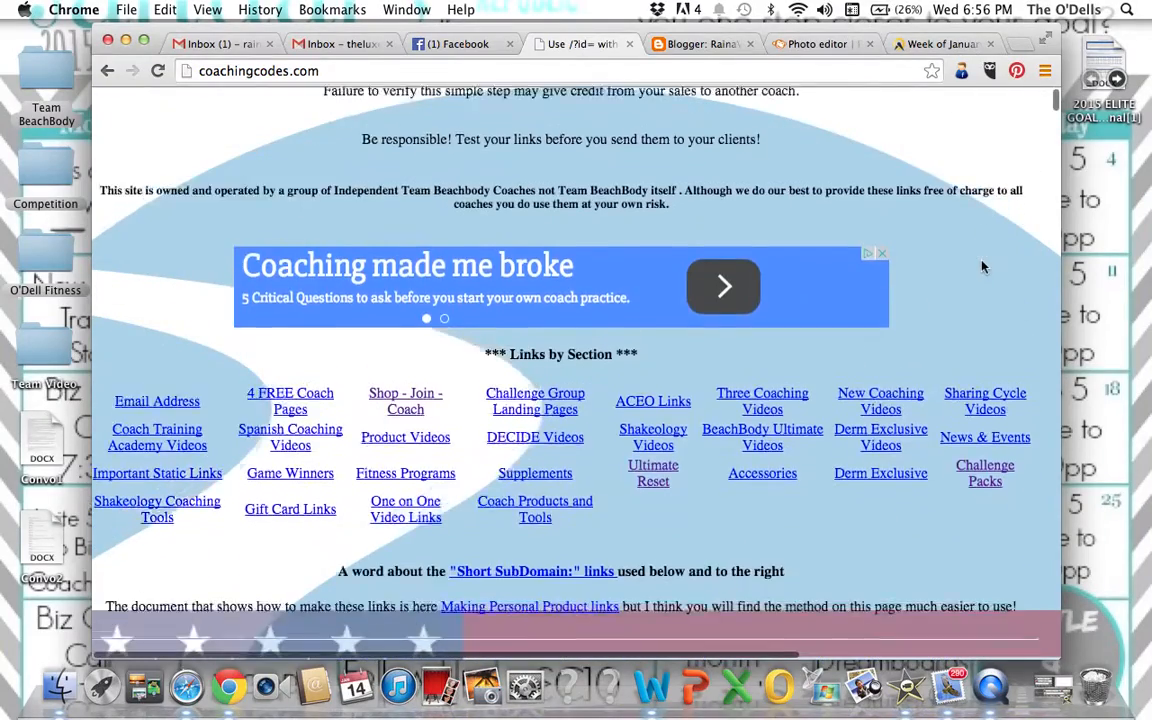
pyautogui.scroll(-3)
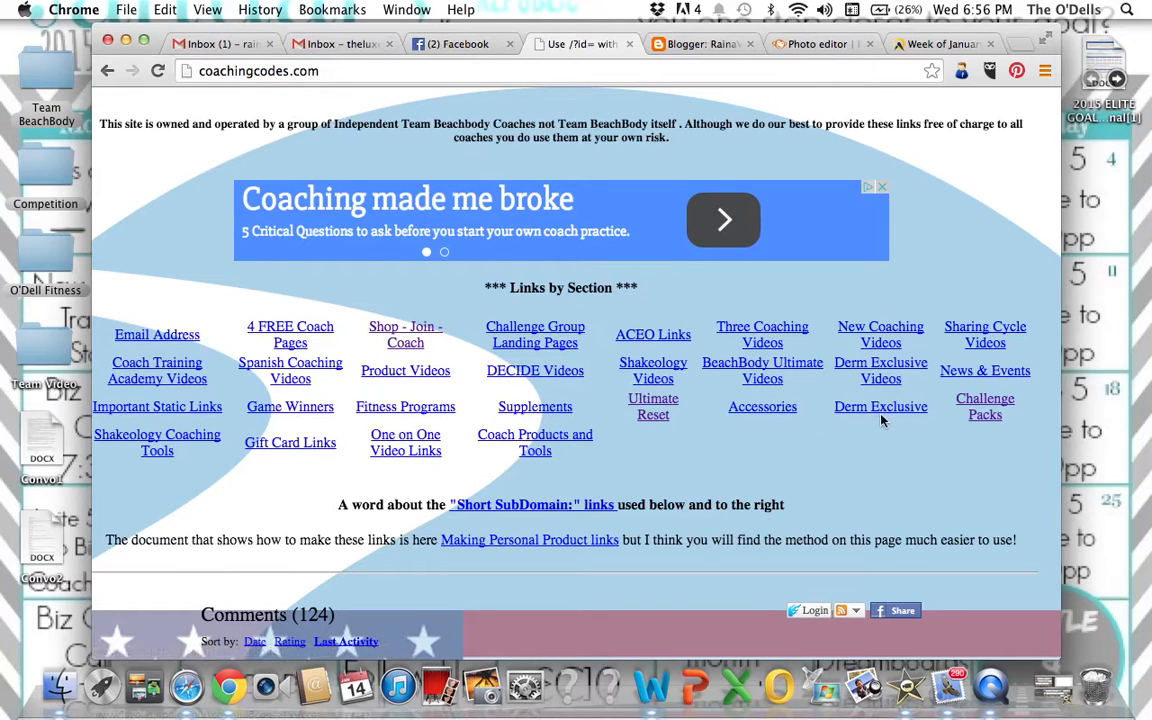
pyautogui.moveTo(950, 286)
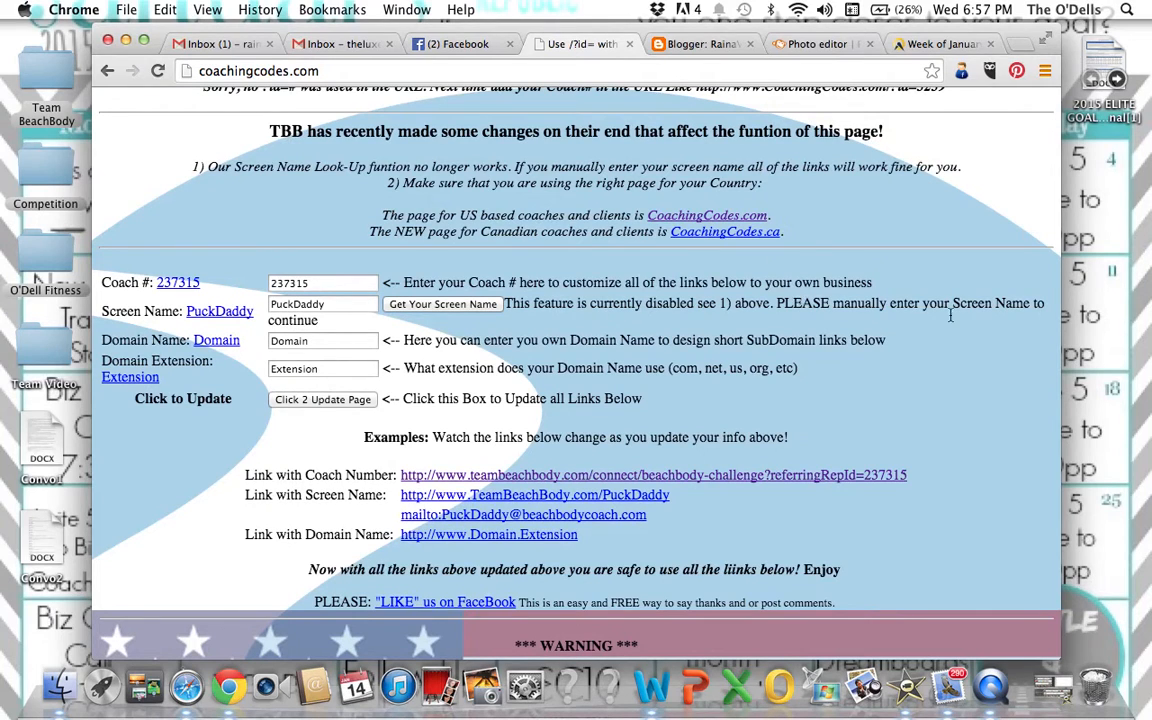
pyautogui.moveTo(960, 460)
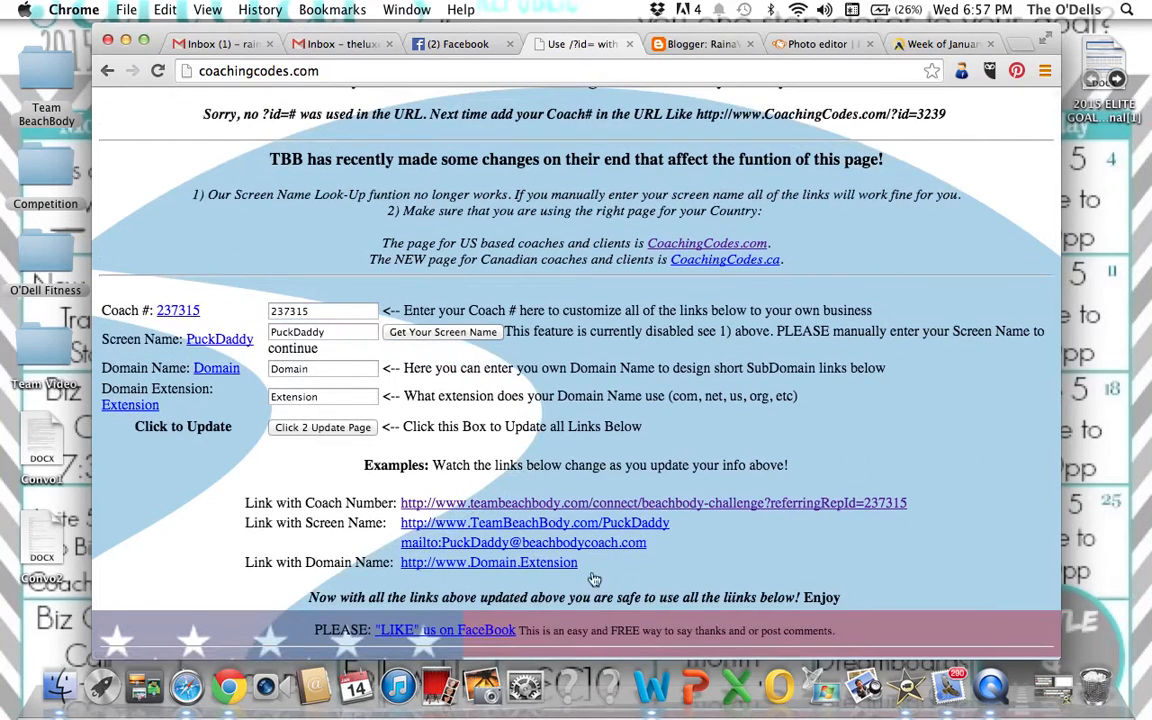
pyautogui.moveTo(136, 616)
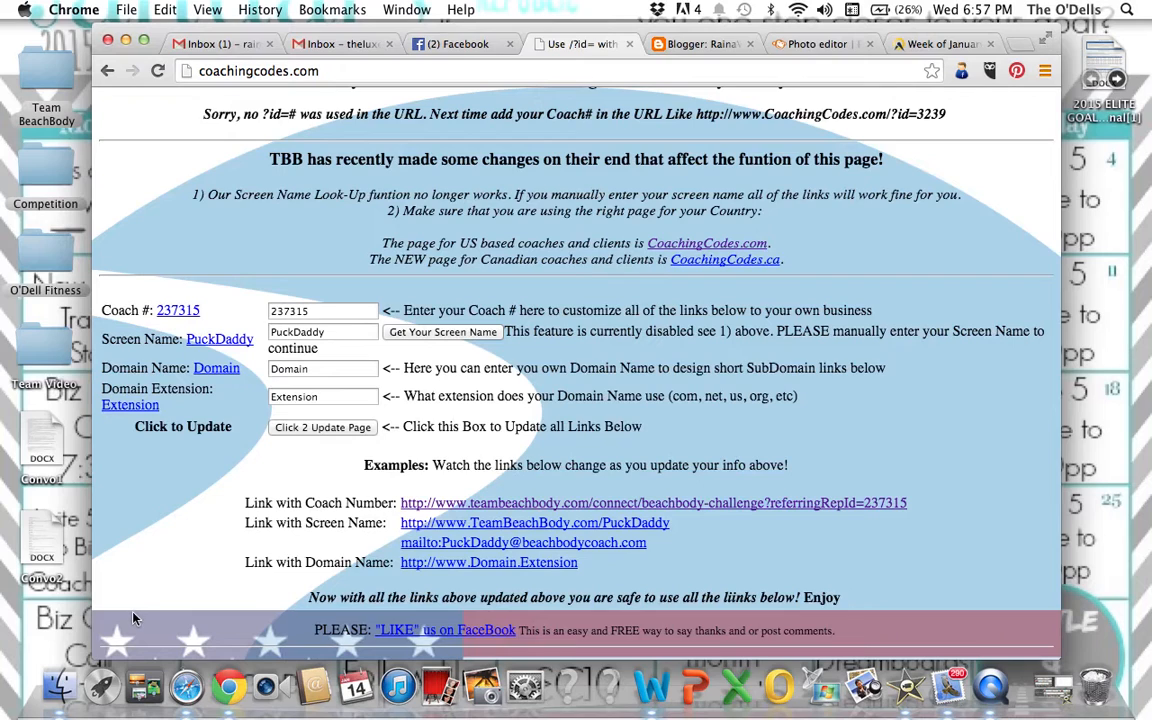